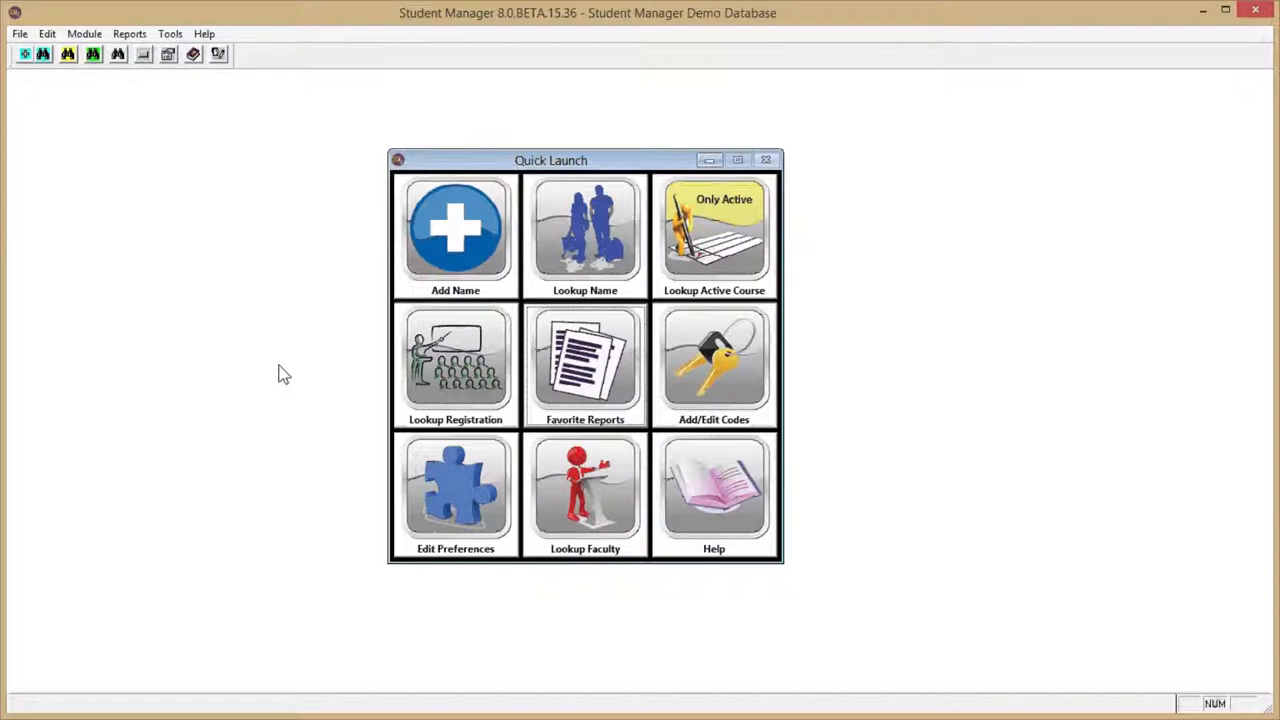
{"action": "mouse_move", "coordinate": [588, 410]}
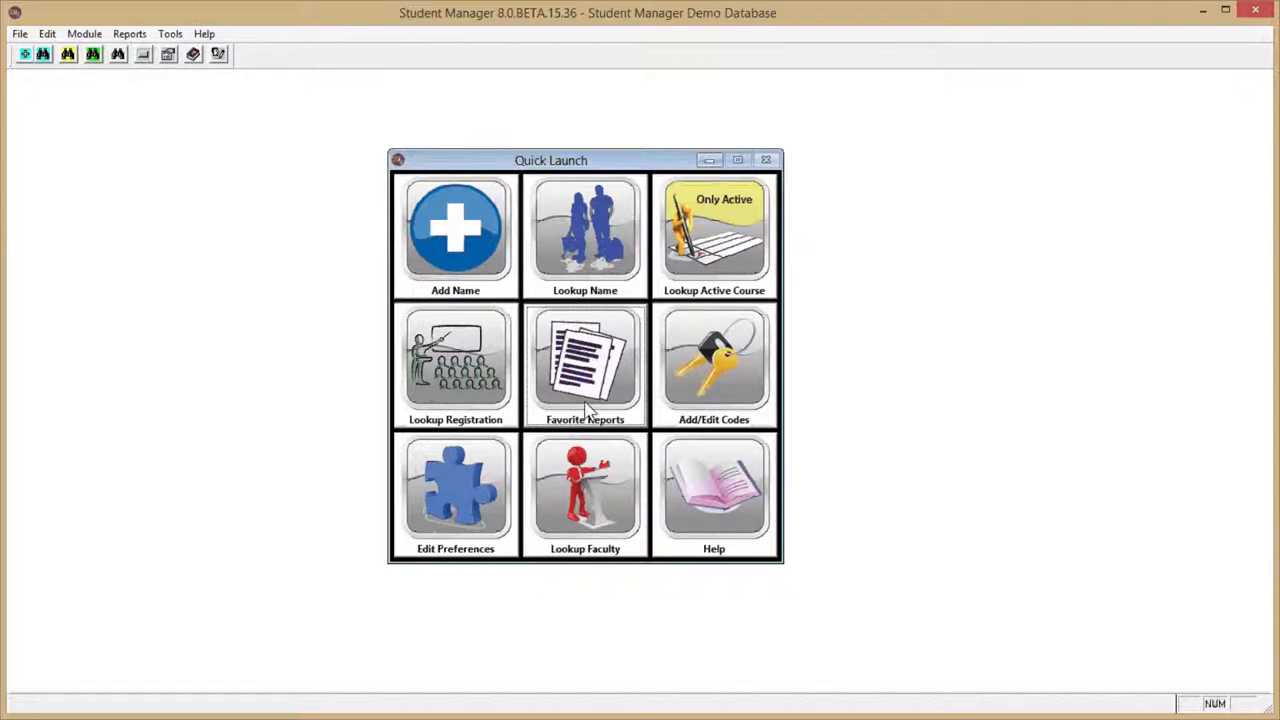
Bring up the Favorite Reports list from Quick Launch, showing the two saved favourites
{"action": "left_click", "coordinate": [584, 364]}
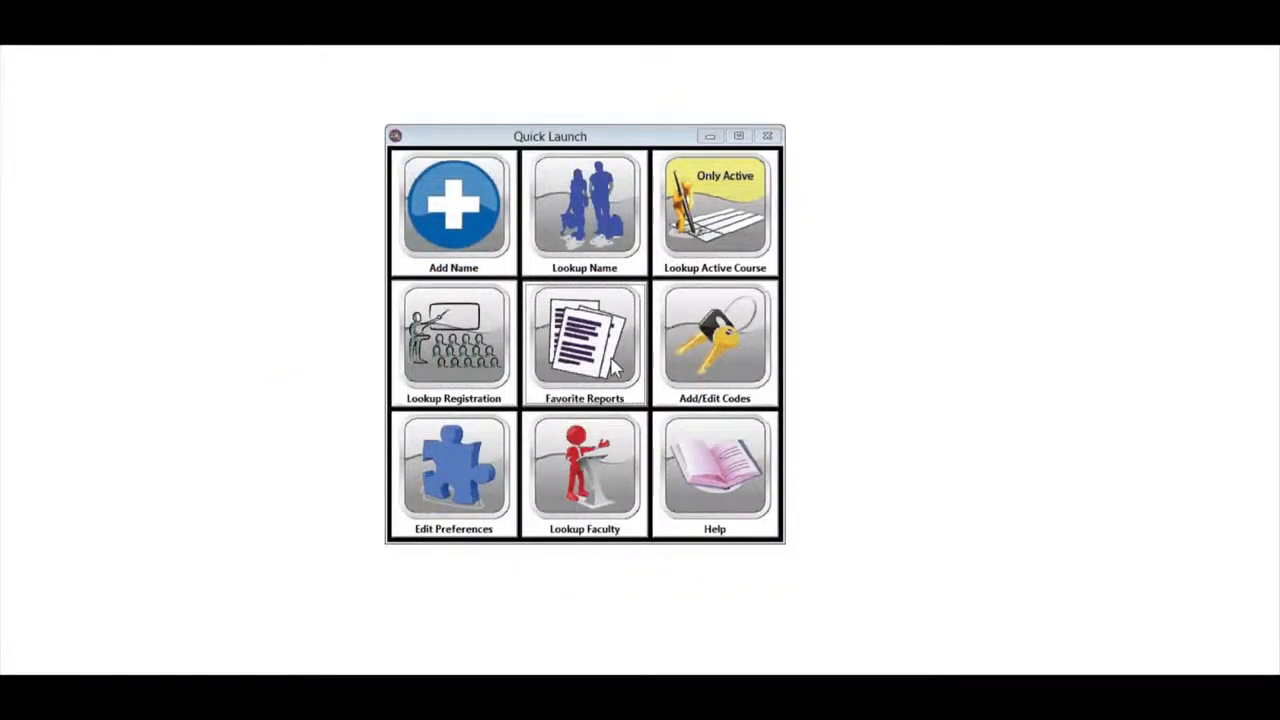
{"action": "left_click", "coordinate": [584, 344]}
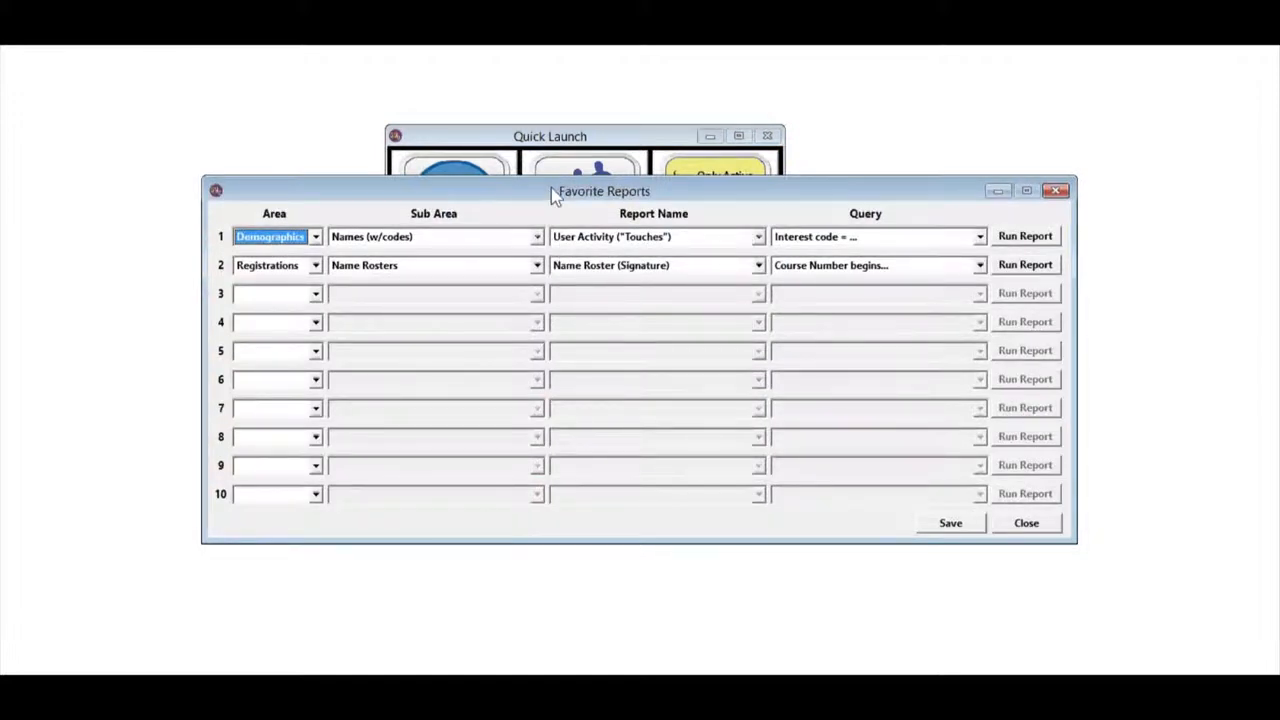
{"action": "mouse_move", "coordinate": [236, 504]}
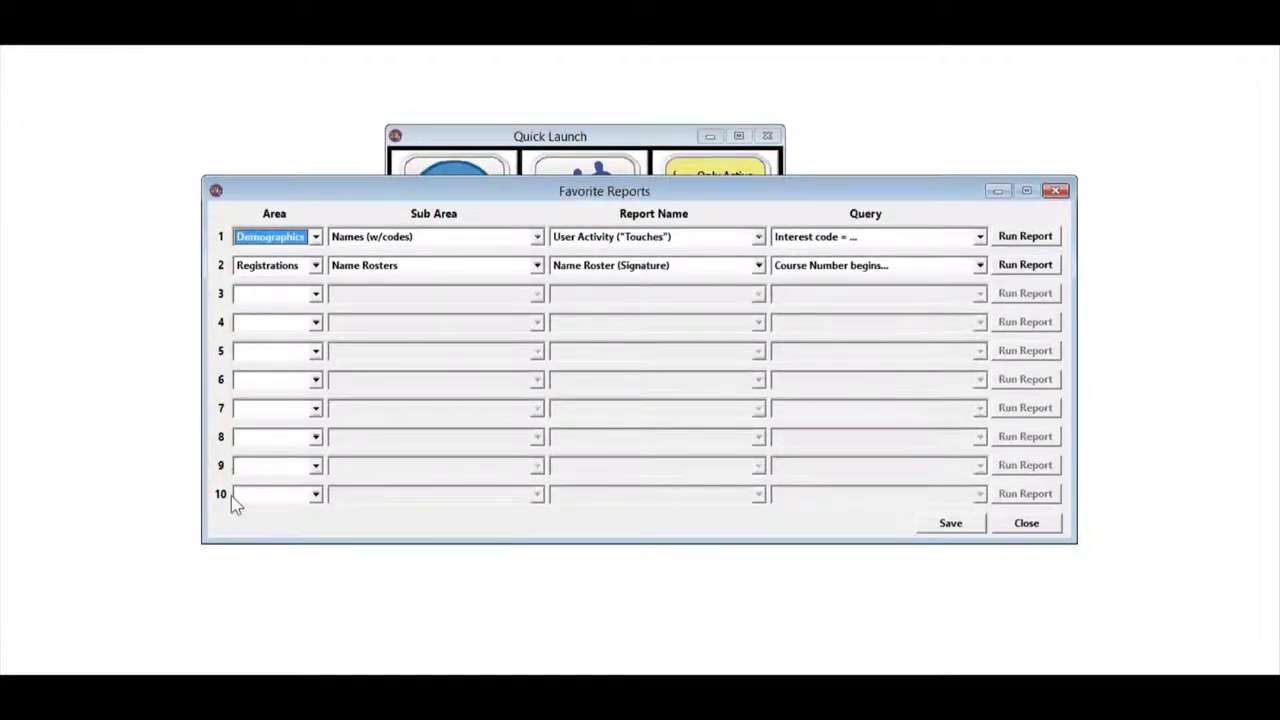
{"action": "mouse_move", "coordinate": [810, 216]}
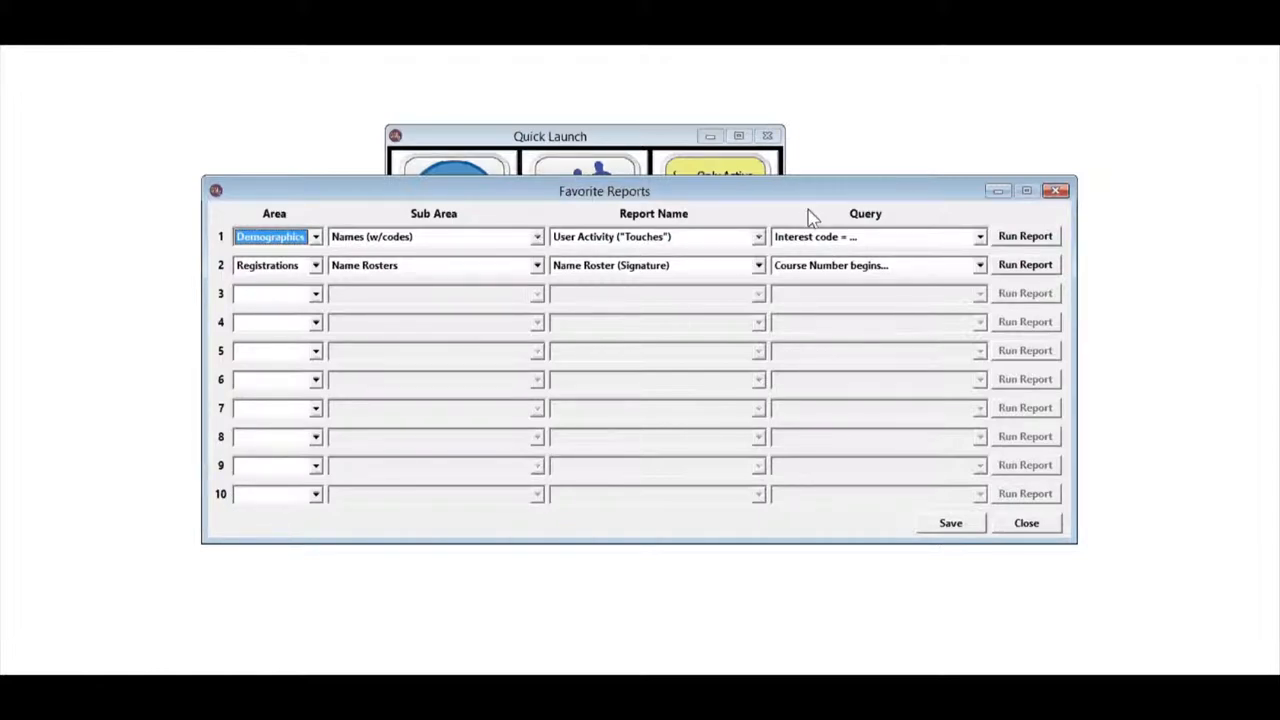
{"action": "mouse_move", "coordinate": [930, 224]}
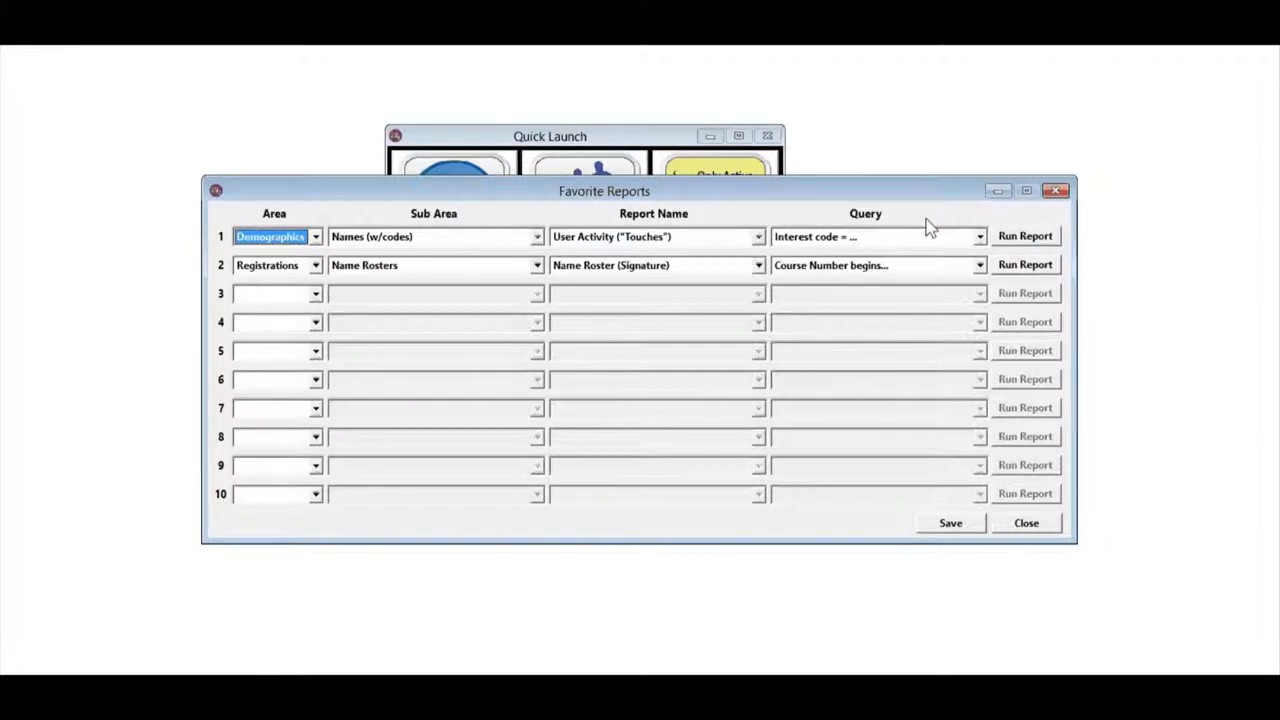
{"action": "mouse_move", "coordinate": [1000, 280]}
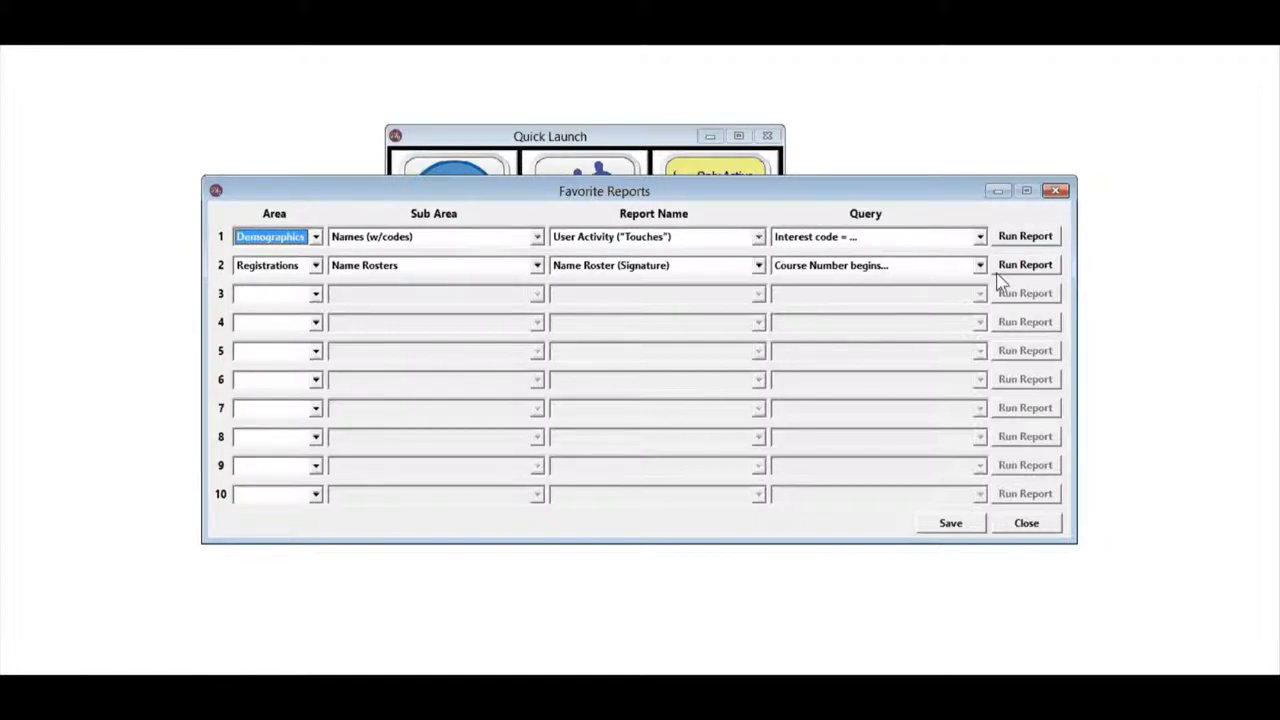
{"action": "mouse_move", "coordinate": [690, 304]}
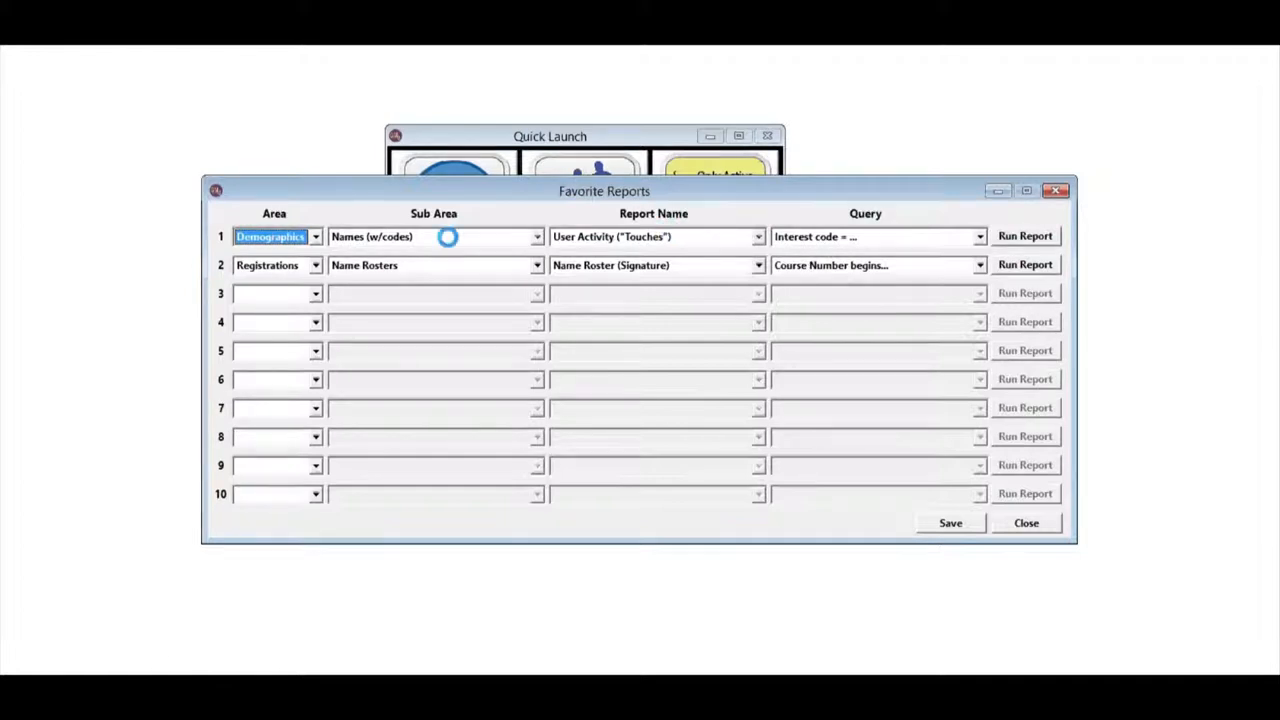
{"action": "mouse_move", "coordinate": [776, 258]}
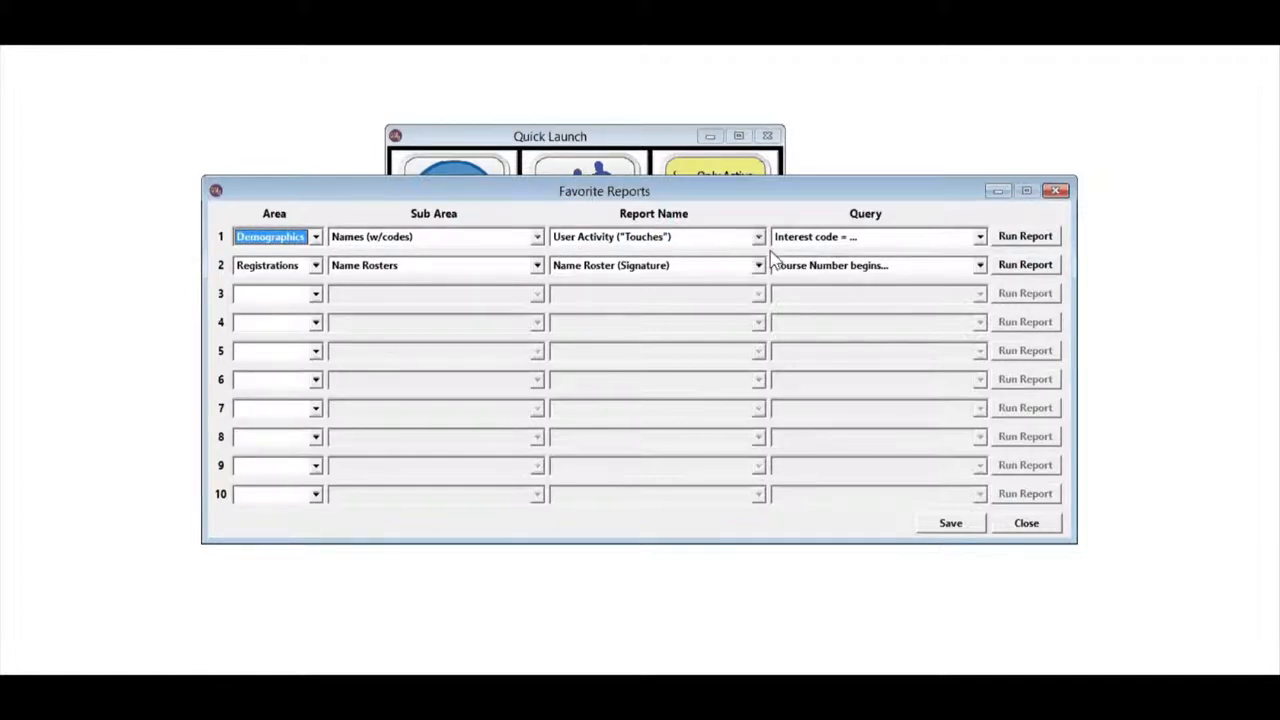
{"action": "mouse_move", "coordinate": [1004, 260]}
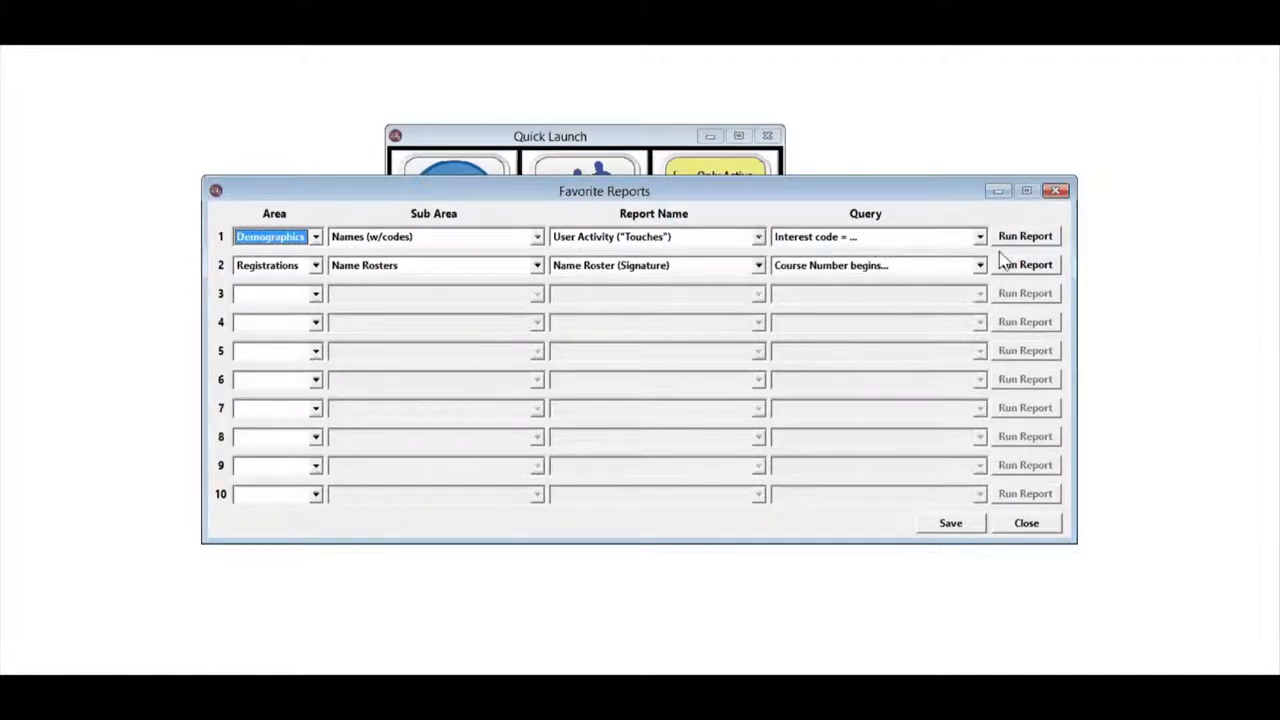
{"action": "mouse_move", "coordinate": [1028, 250]}
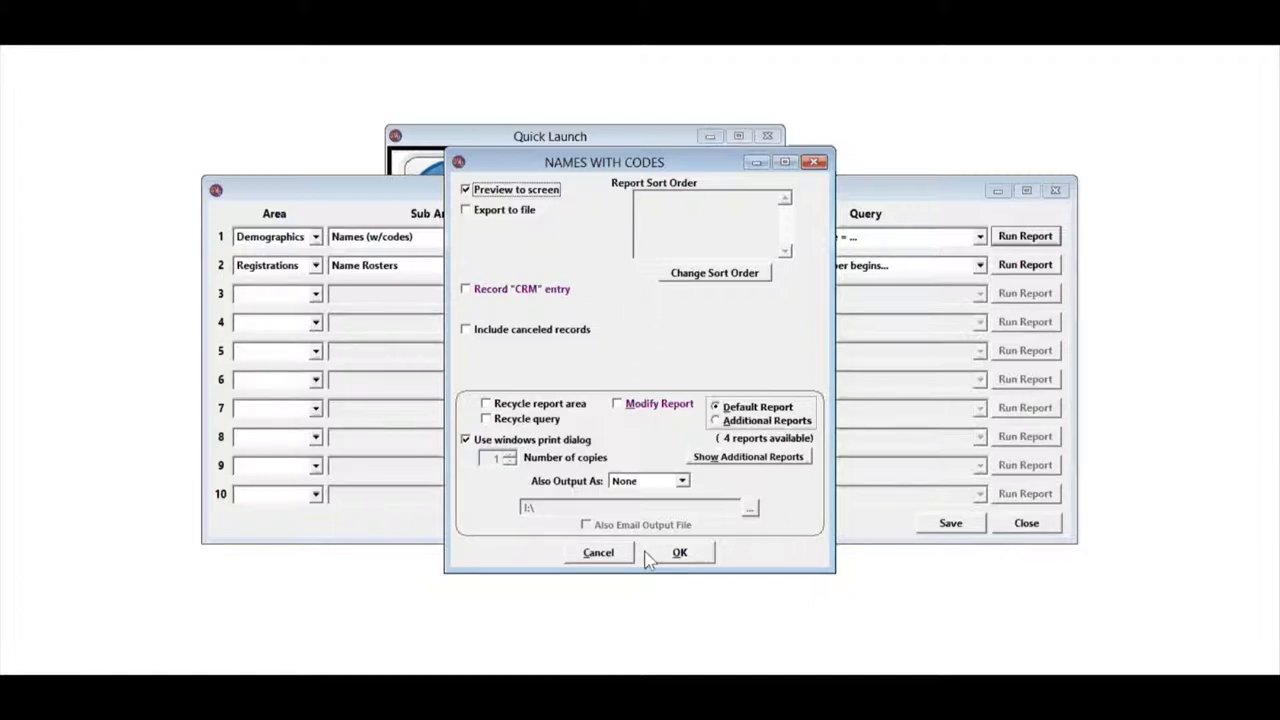
Run the user-activity favourite with ACEWARE picked as the interest-code comparison value
{"action": "left_click", "coordinate": [680, 552]}
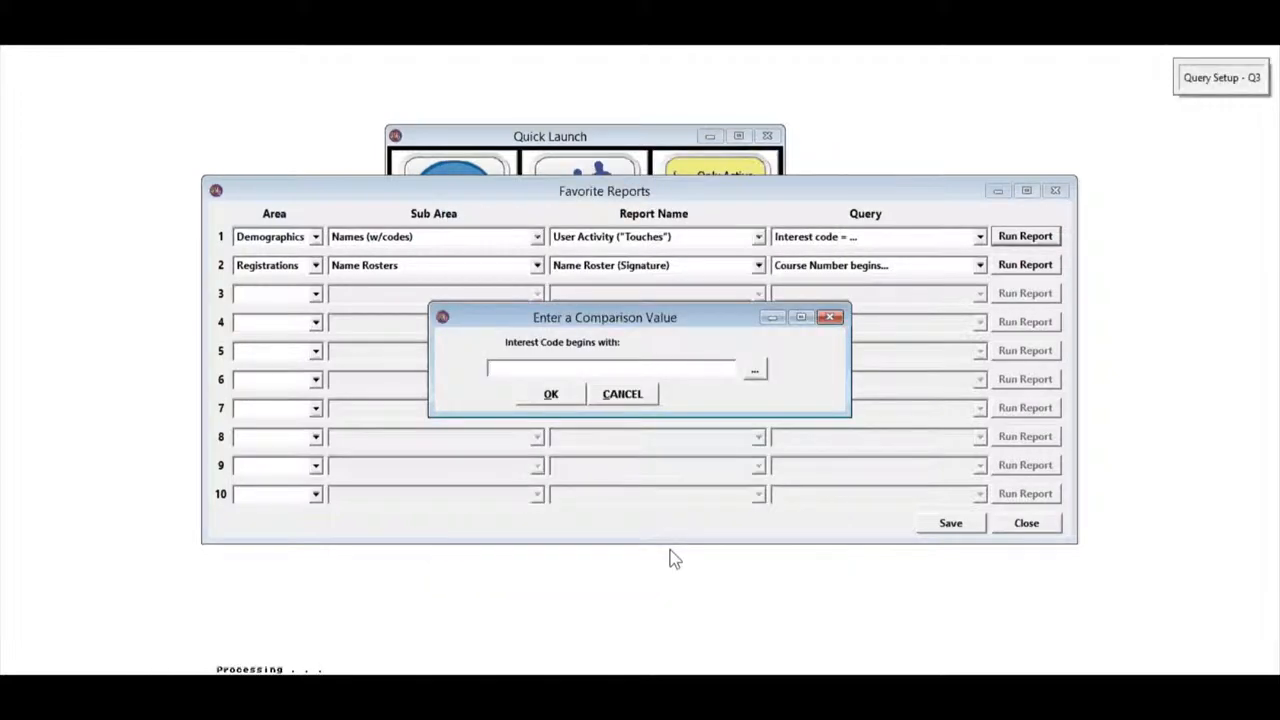
{"action": "mouse_move", "coordinate": [644, 396]}
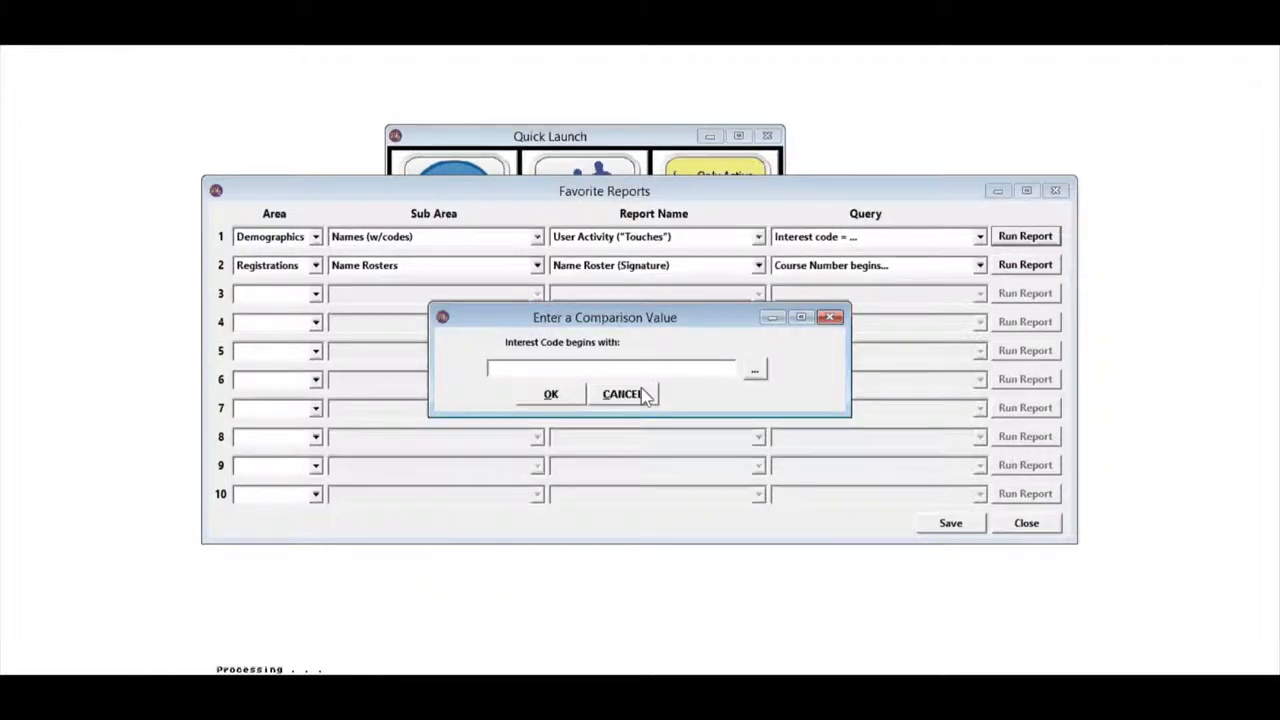
{"action": "mouse_move", "coordinate": [724, 344]}
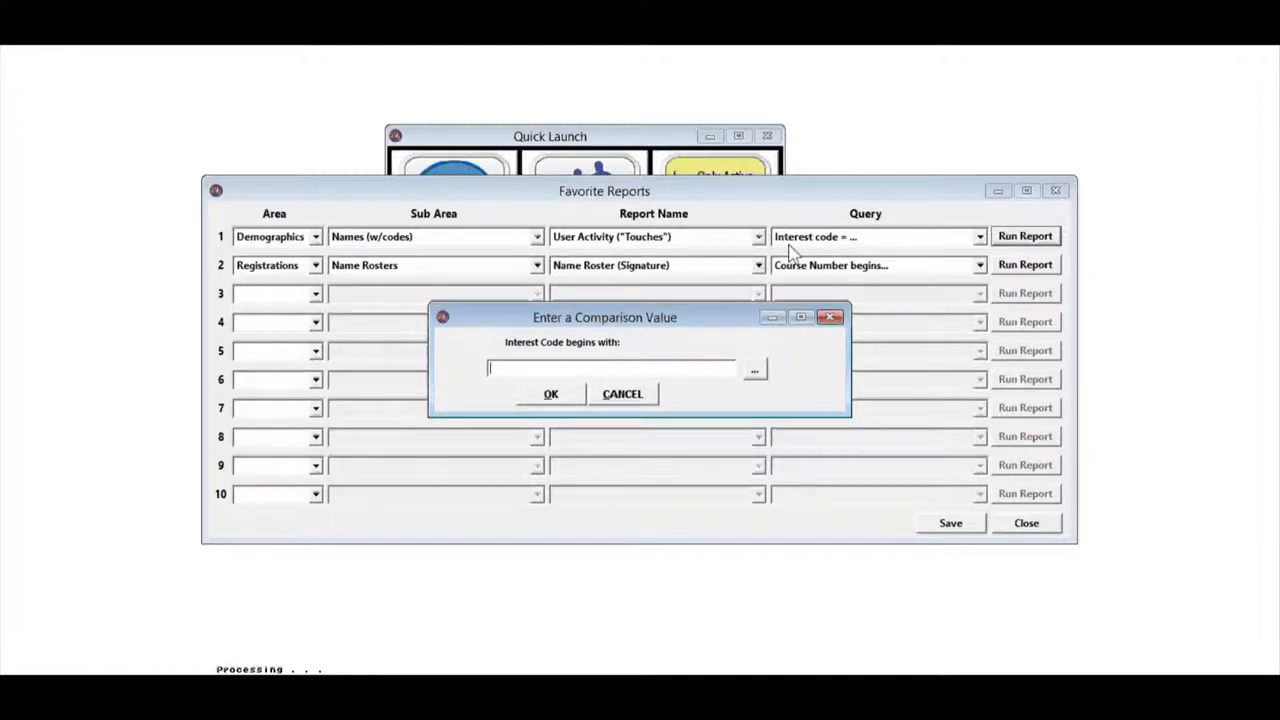
{"action": "mouse_move", "coordinate": [756, 388]}
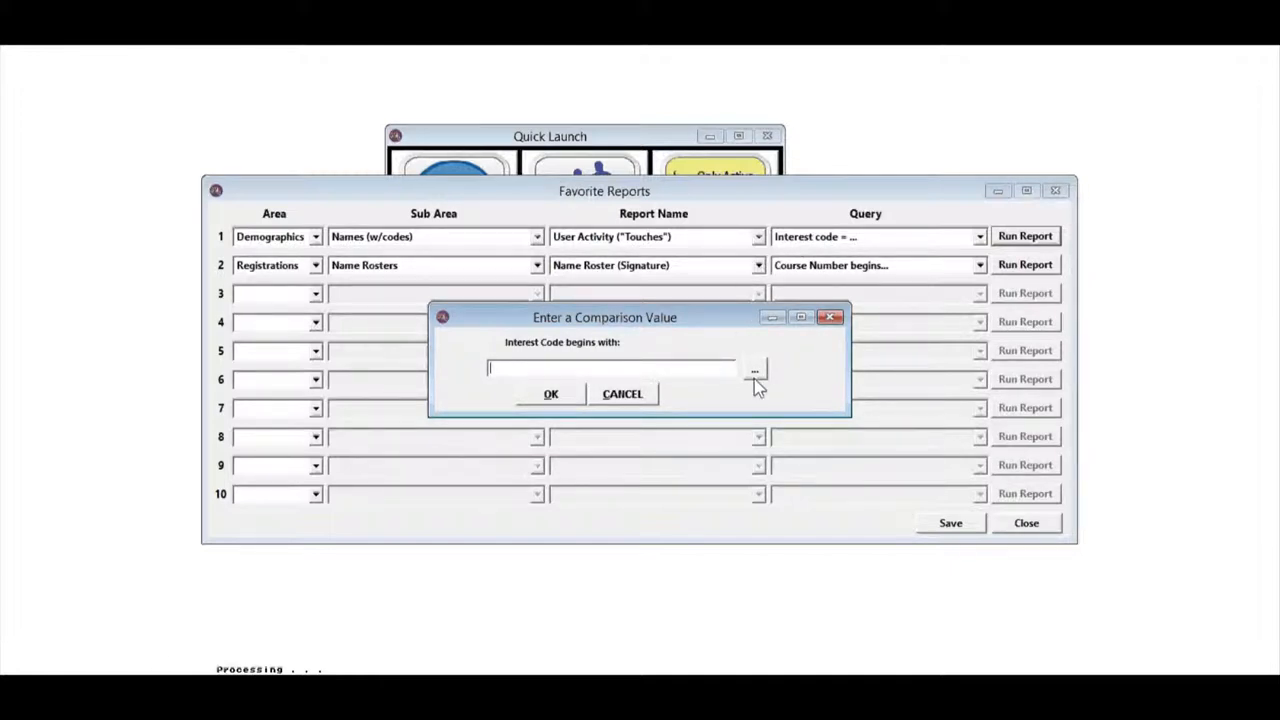
{"action": "left_click", "coordinate": [754, 368]}
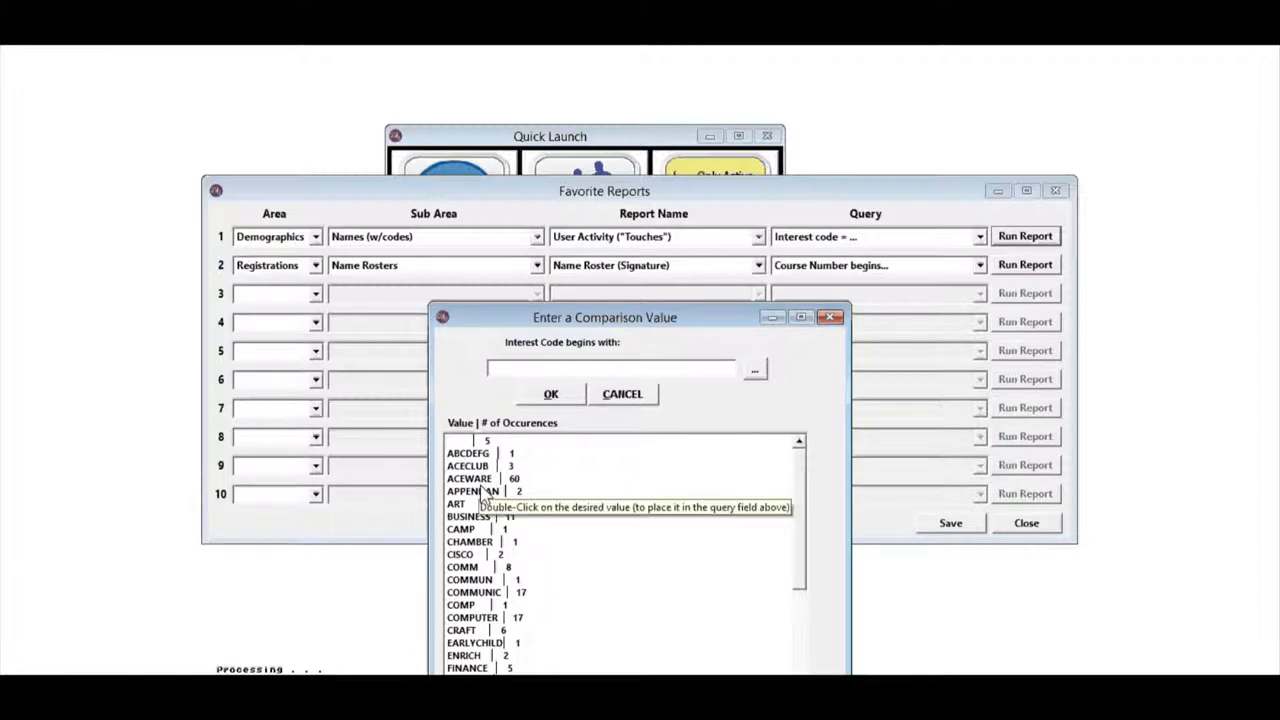
{"action": "double_click", "coordinate": [468, 478]}
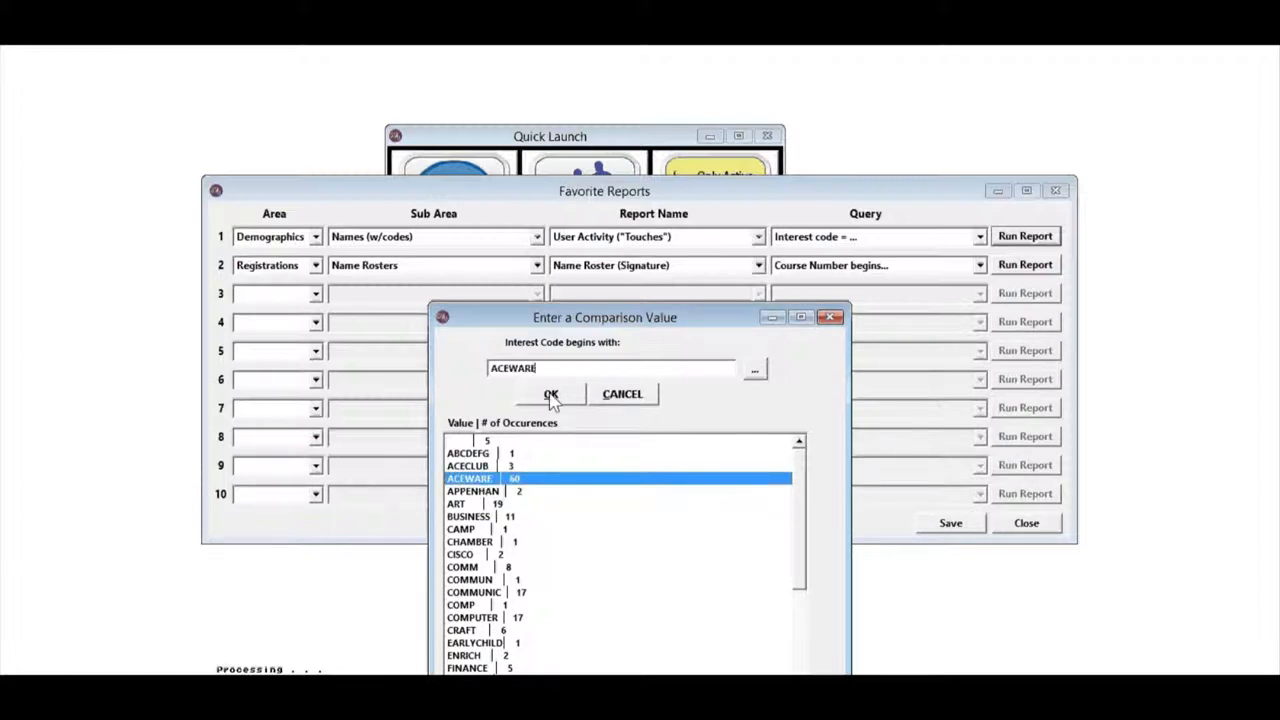
{"action": "left_click", "coordinate": [550, 392]}
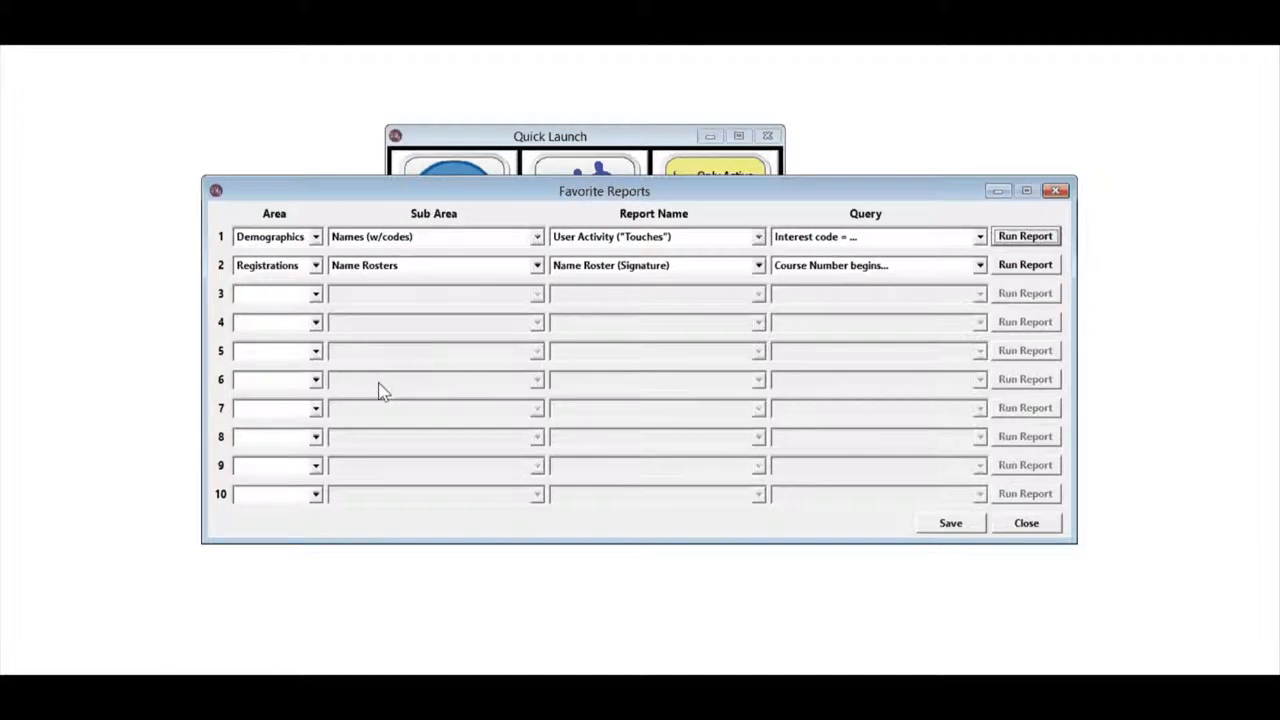
{"action": "mouse_move", "coordinate": [390, 338]}
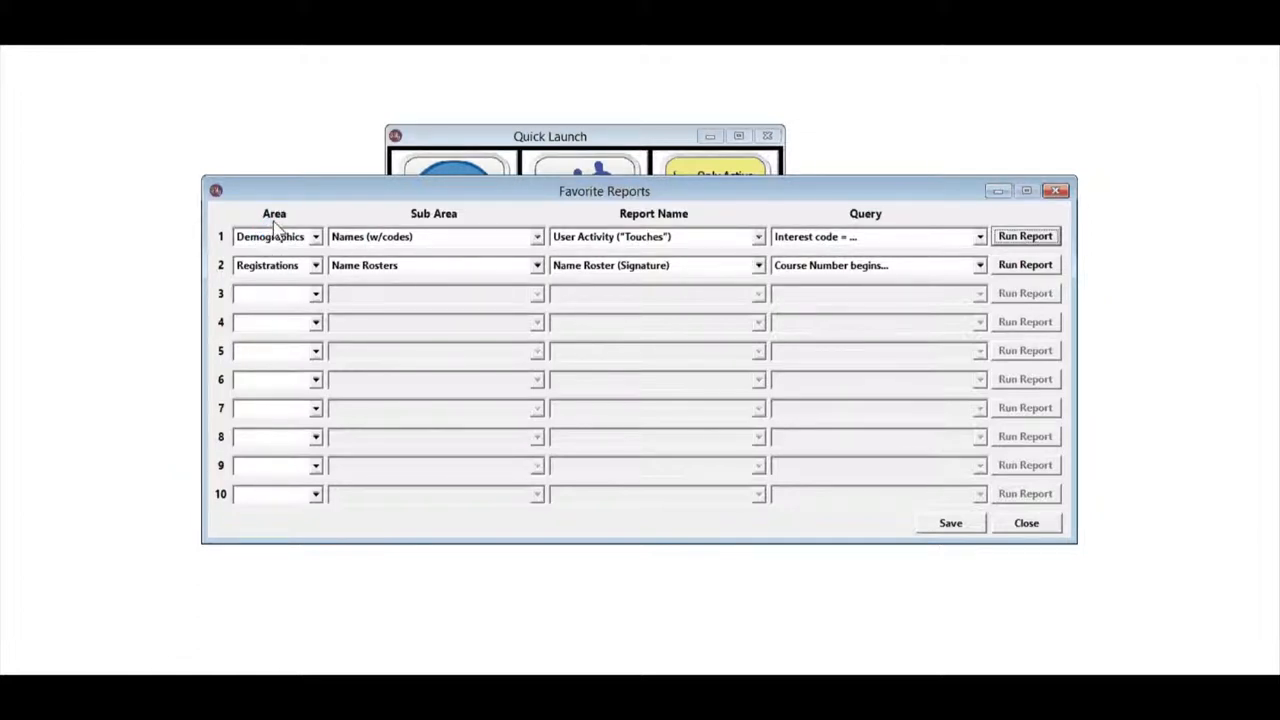
{"action": "mouse_move", "coordinate": [396, 222]}
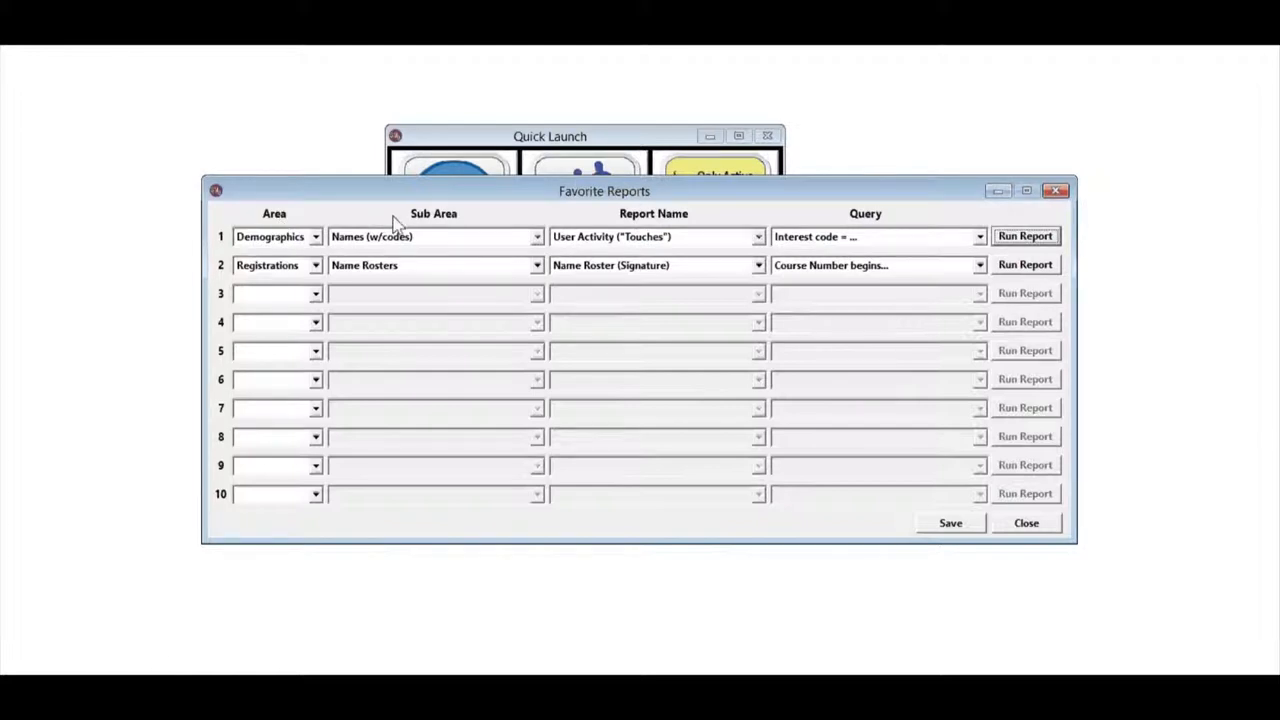
{"action": "mouse_move", "coordinate": [612, 220]}
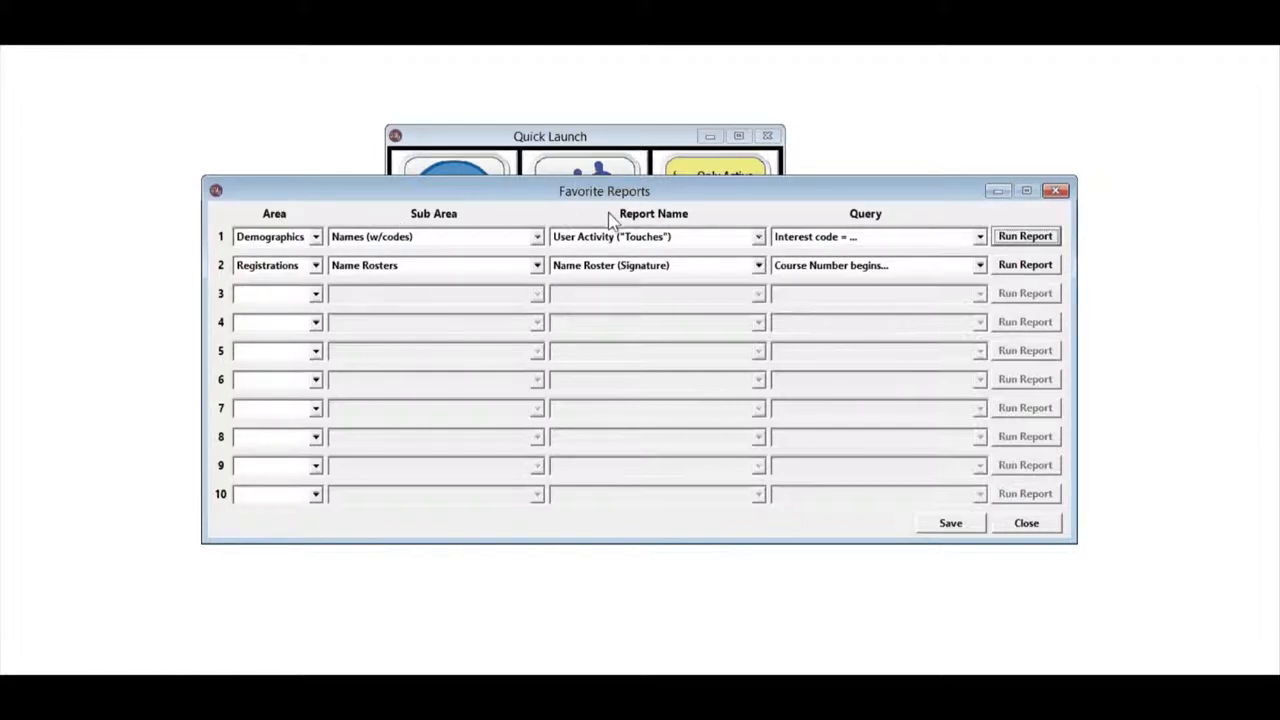
{"action": "mouse_move", "coordinate": [852, 228]}
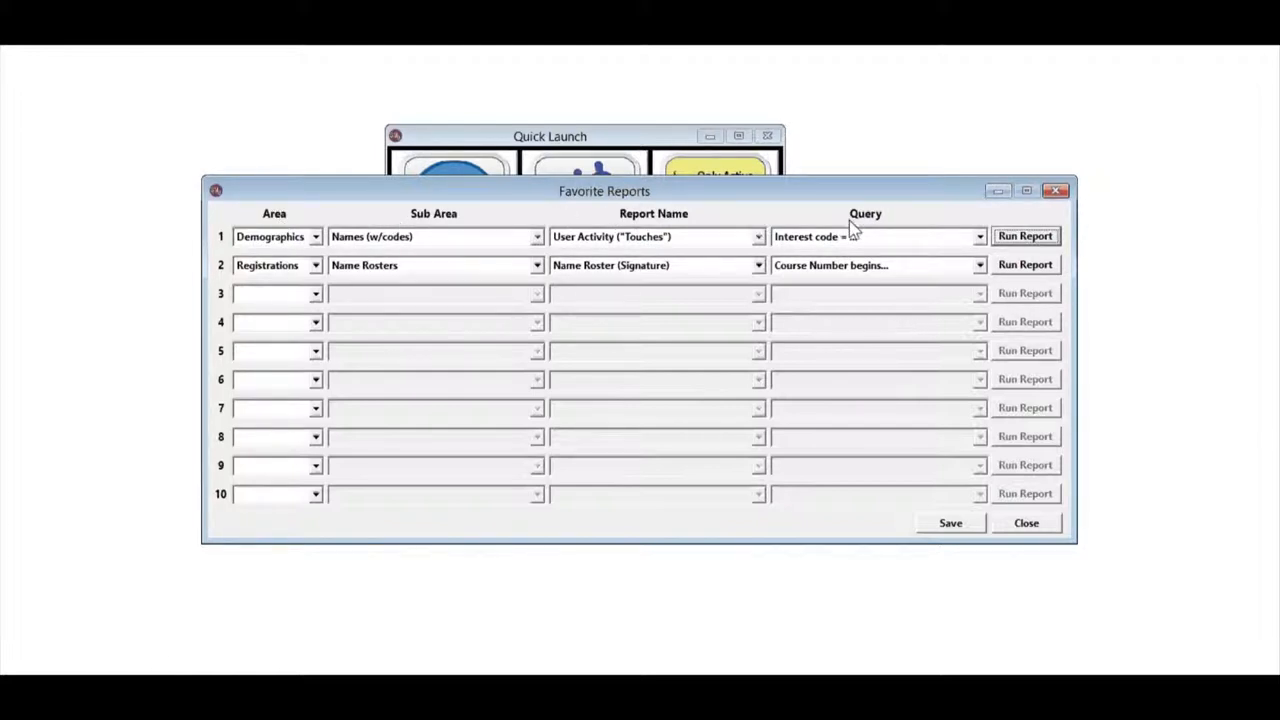
{"action": "mouse_move", "coordinate": [390, 290]}
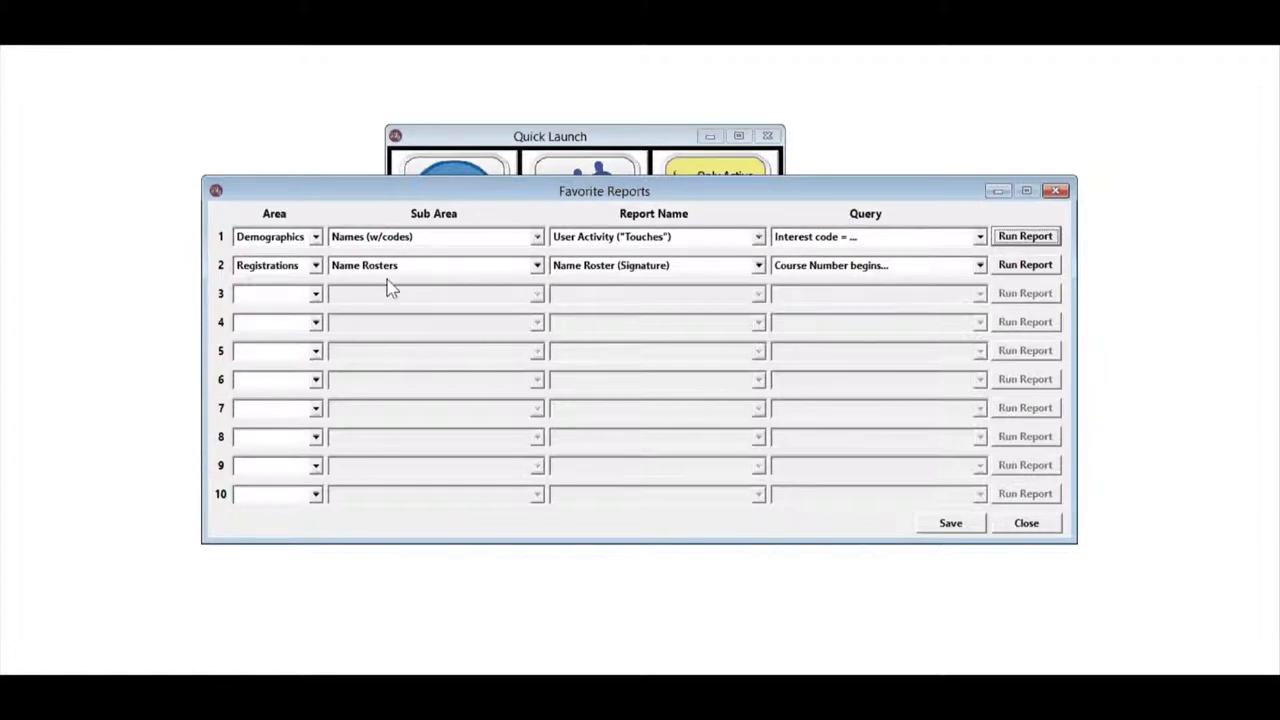
Give row 3 the area Registrations and sub area Name Rosters, listing its report names
{"action": "left_click", "coordinate": [316, 292]}
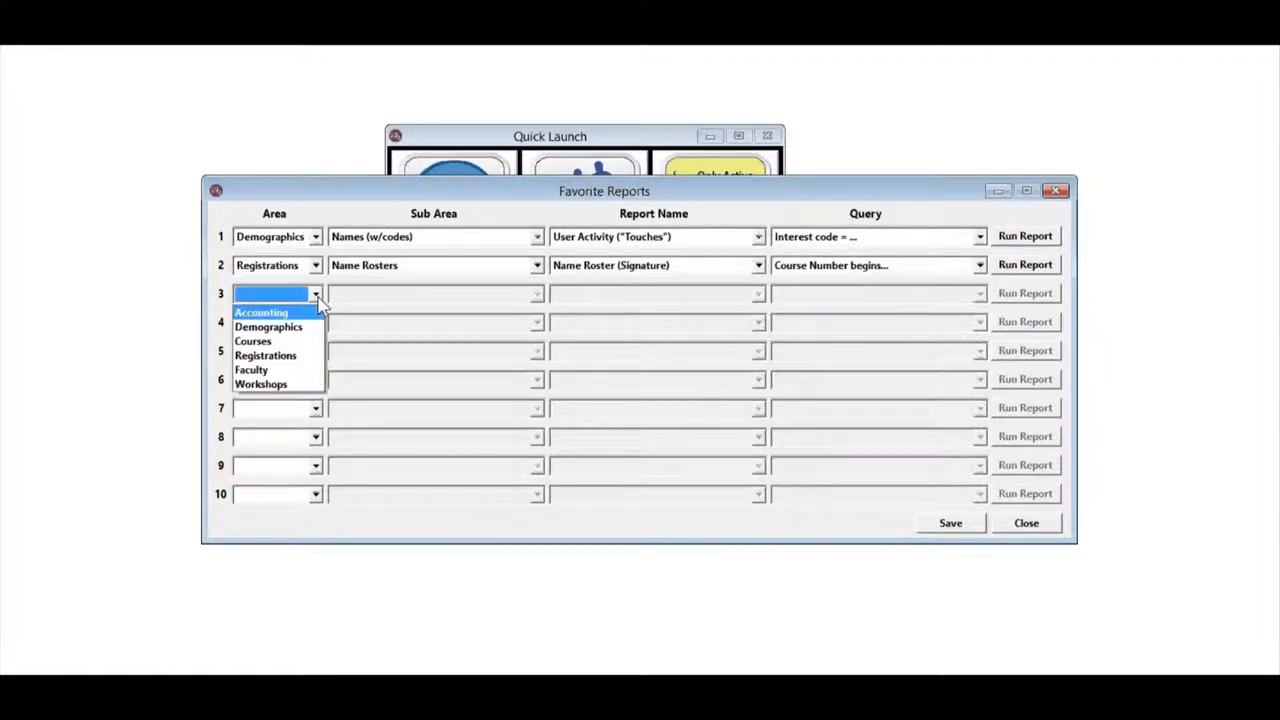
{"action": "mouse_move", "coordinate": [264, 356]}
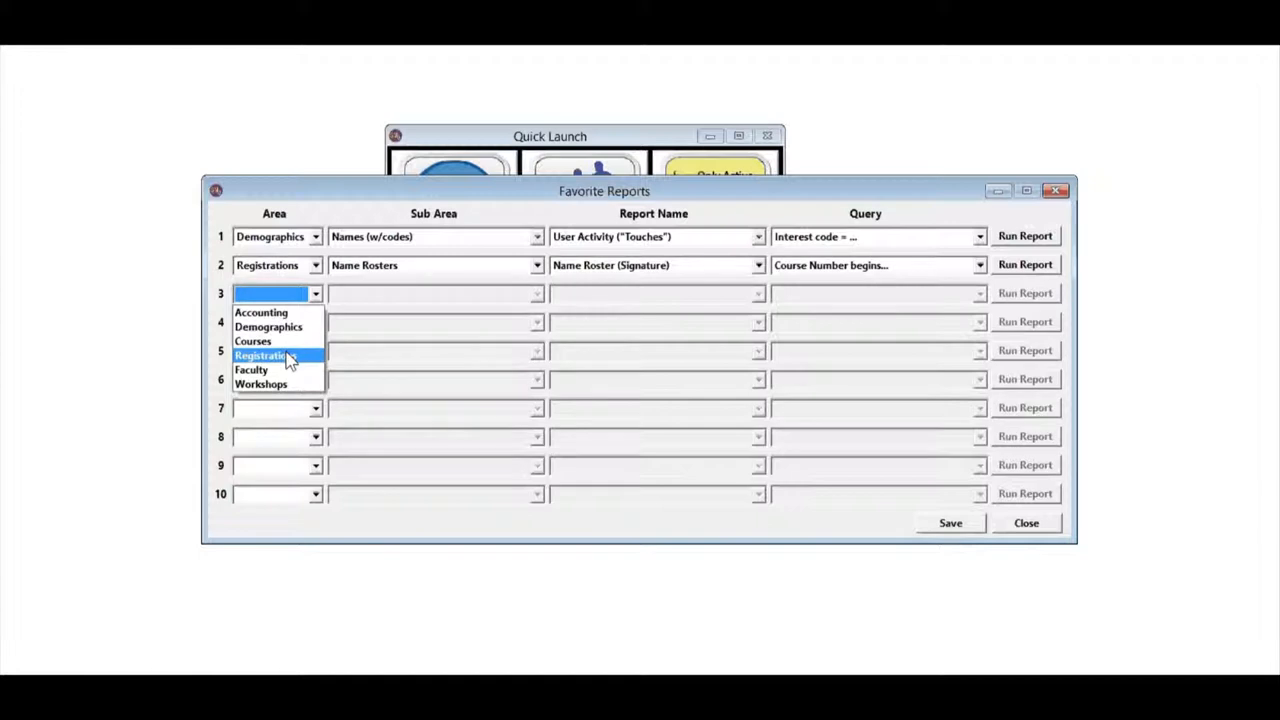
{"action": "left_click", "coordinate": [262, 356]}
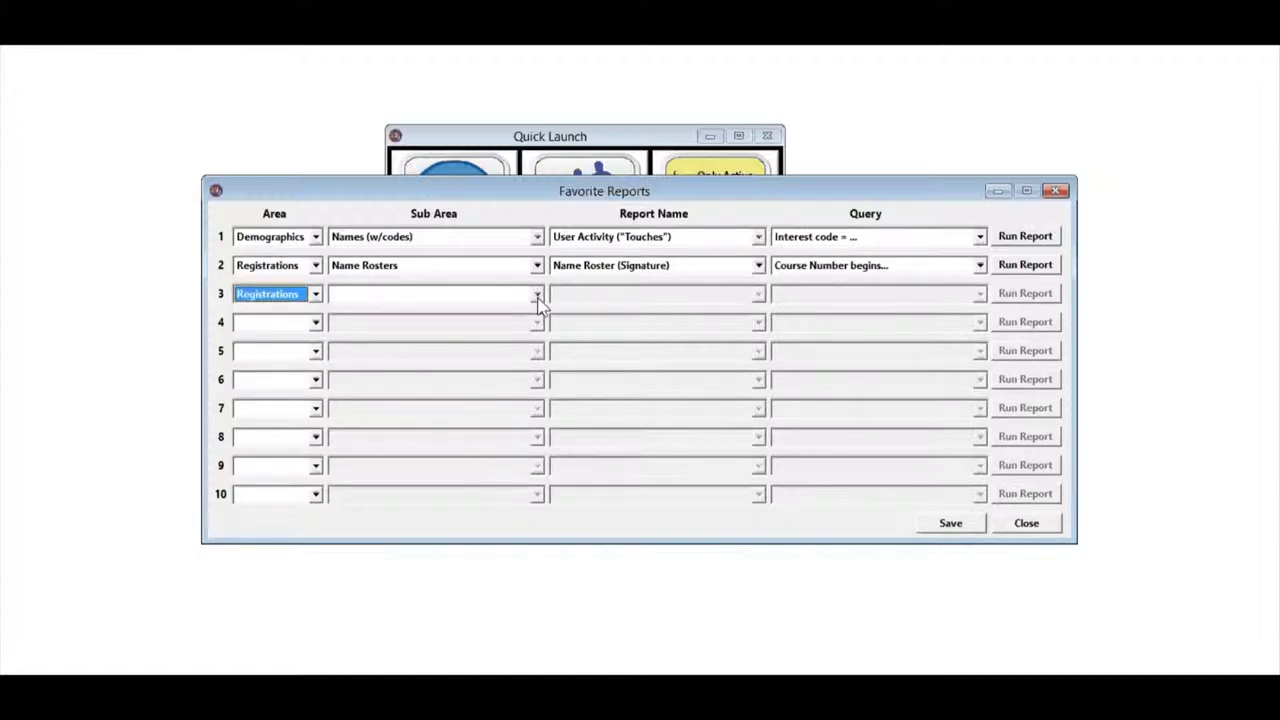
{"action": "left_click", "coordinate": [536, 292]}
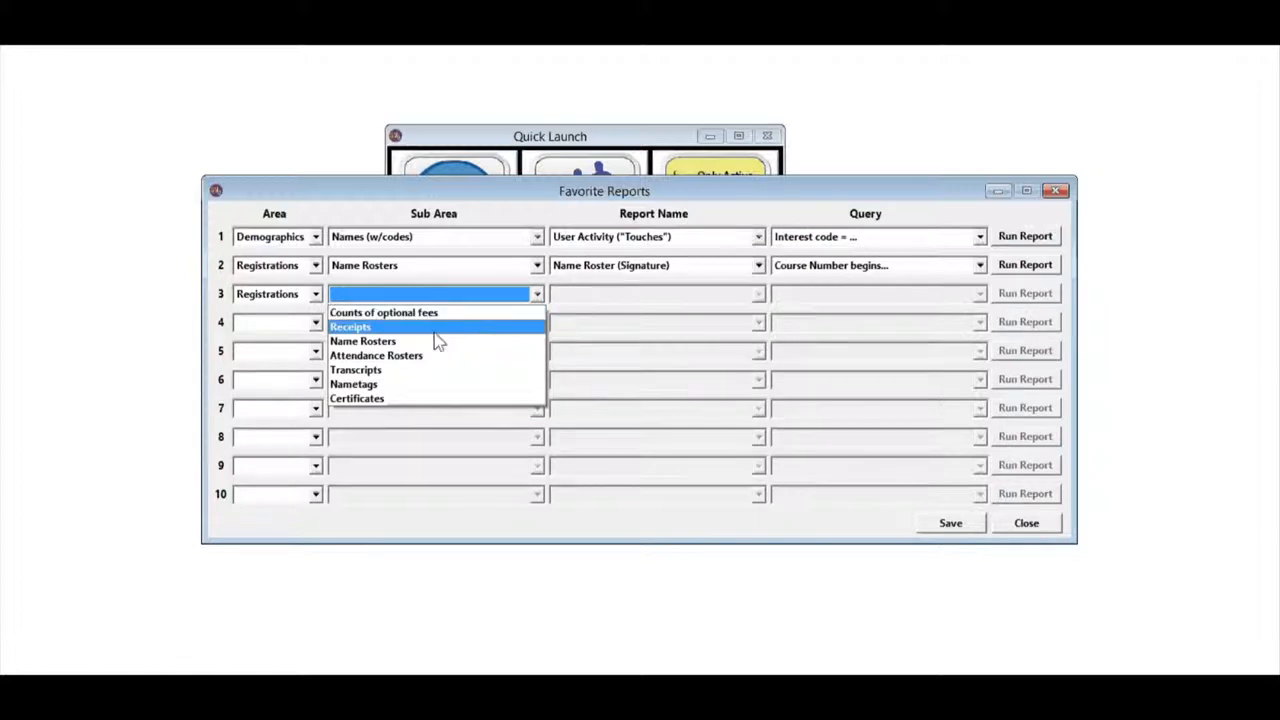
{"action": "mouse_move", "coordinate": [420, 340]}
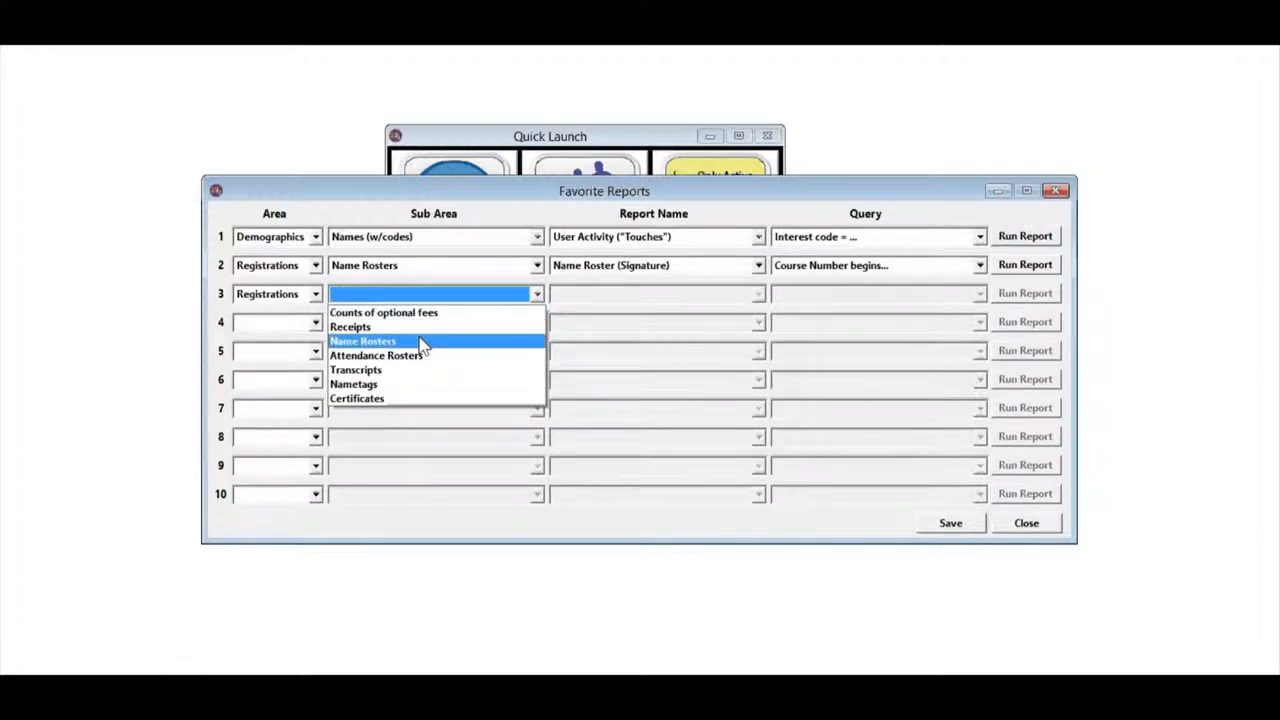
{"action": "left_click", "coordinate": [364, 340]}
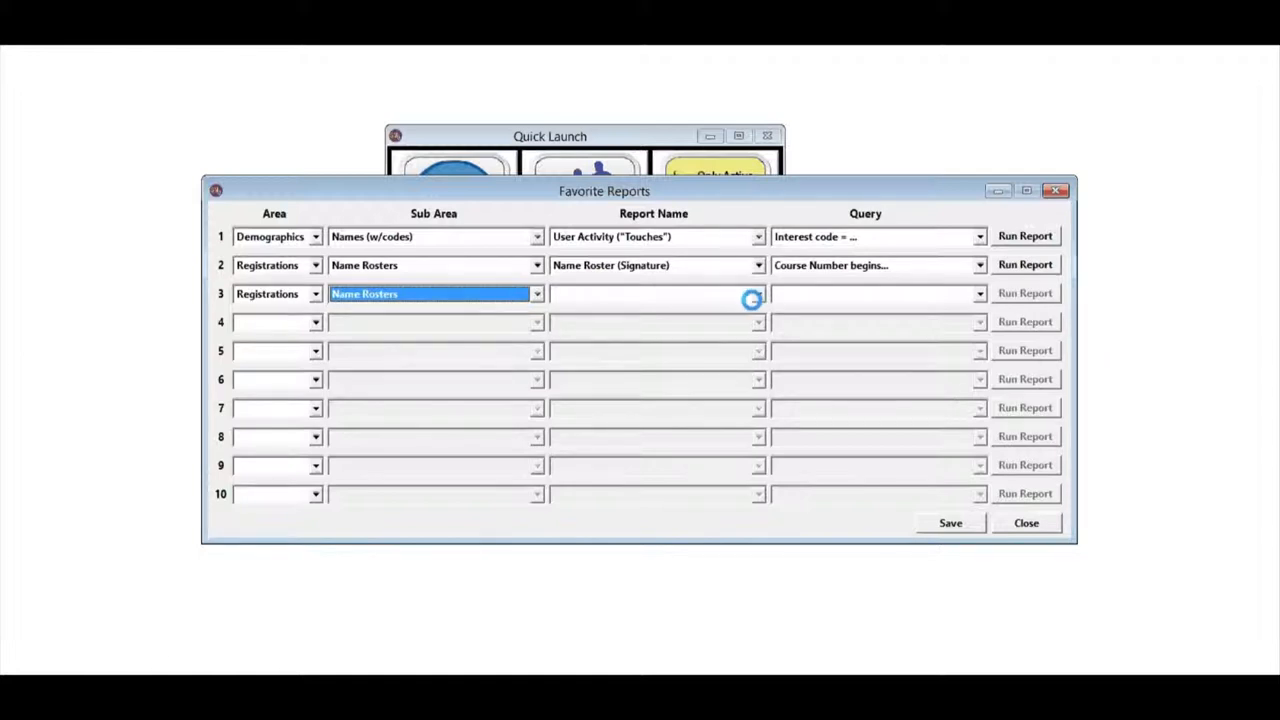
{"action": "left_click", "coordinate": [758, 292]}
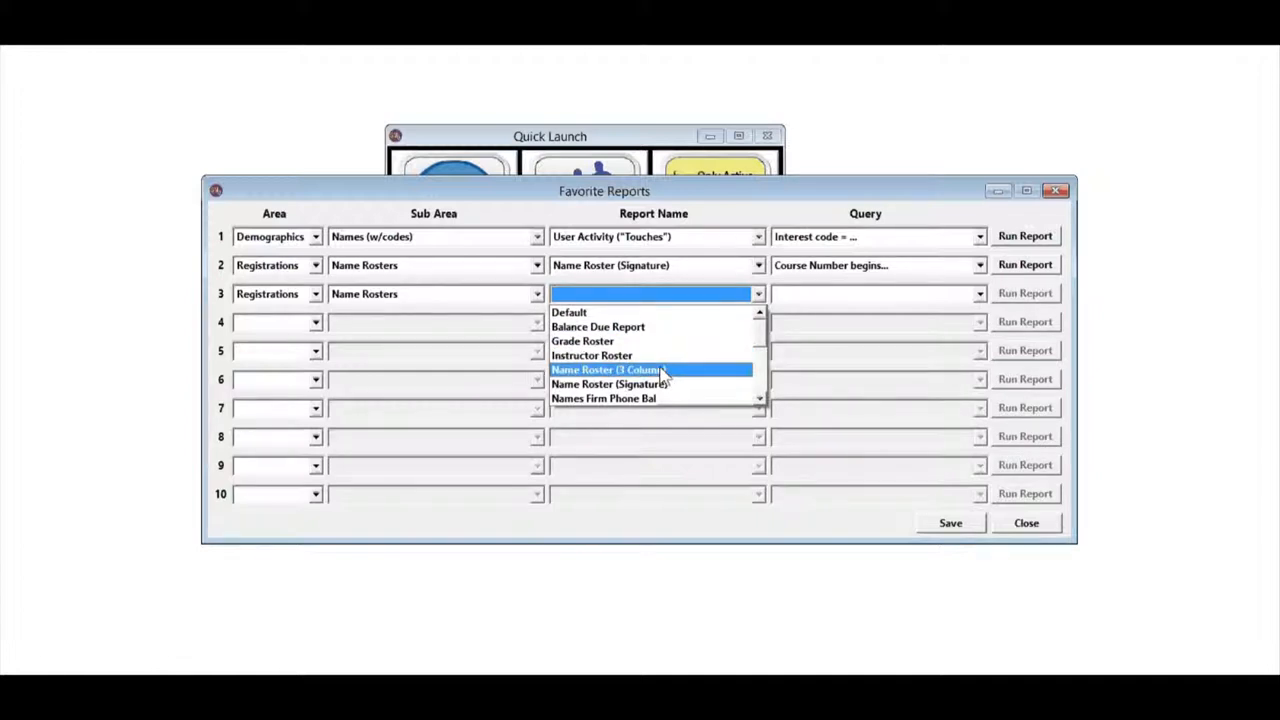
Make row 3 the Instructor Roster report with the 'Course Number begins...' query
{"action": "left_click", "coordinate": [592, 356]}
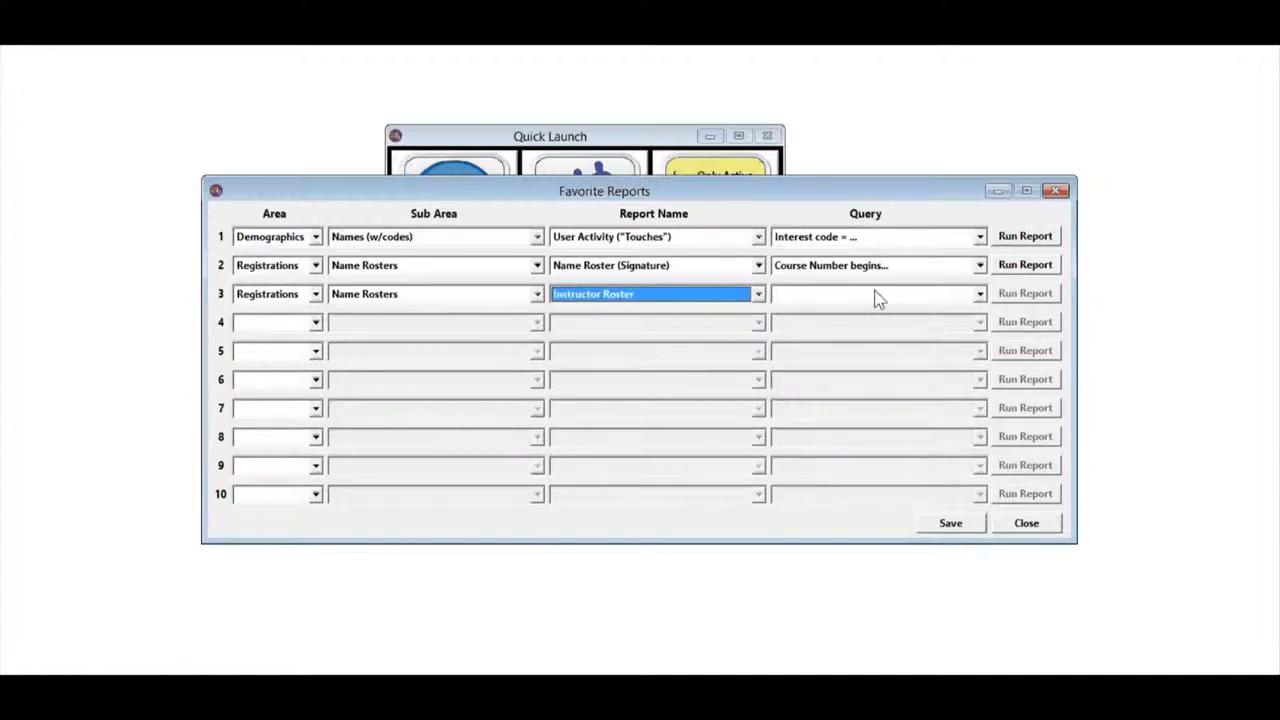
{"action": "mouse_move", "coordinate": [978, 302]}
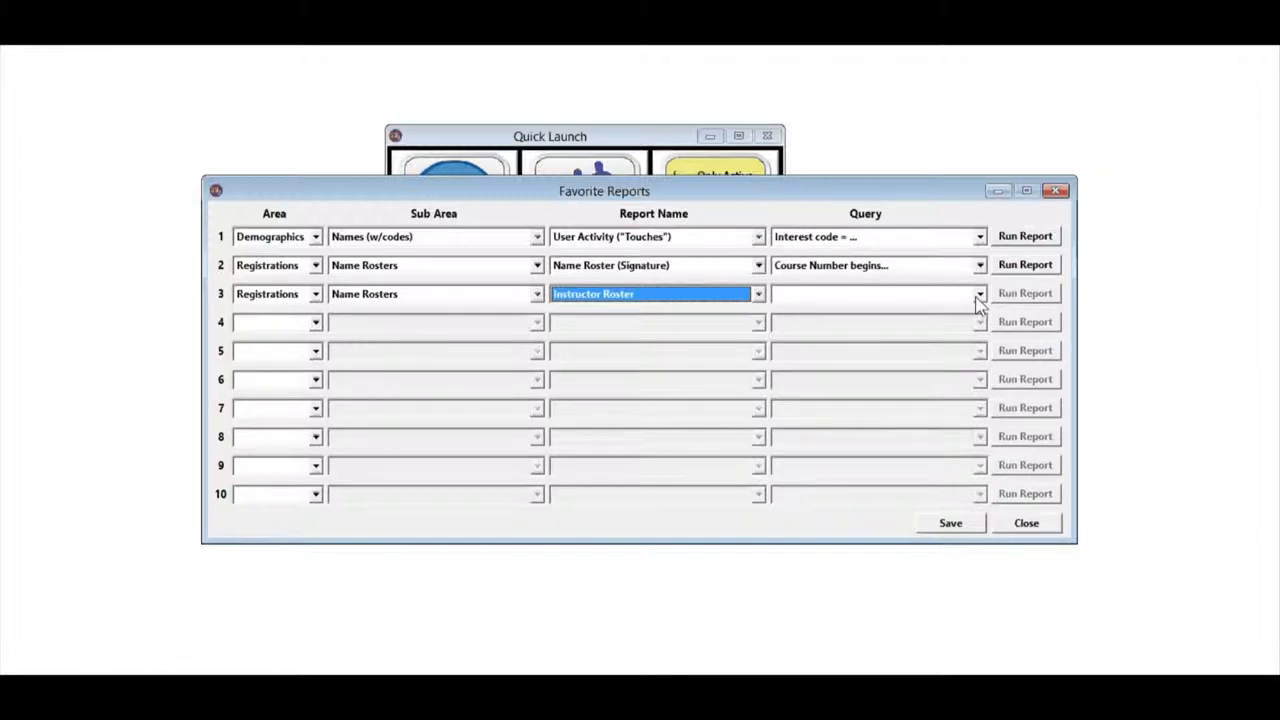
{"action": "left_click", "coordinate": [978, 292]}
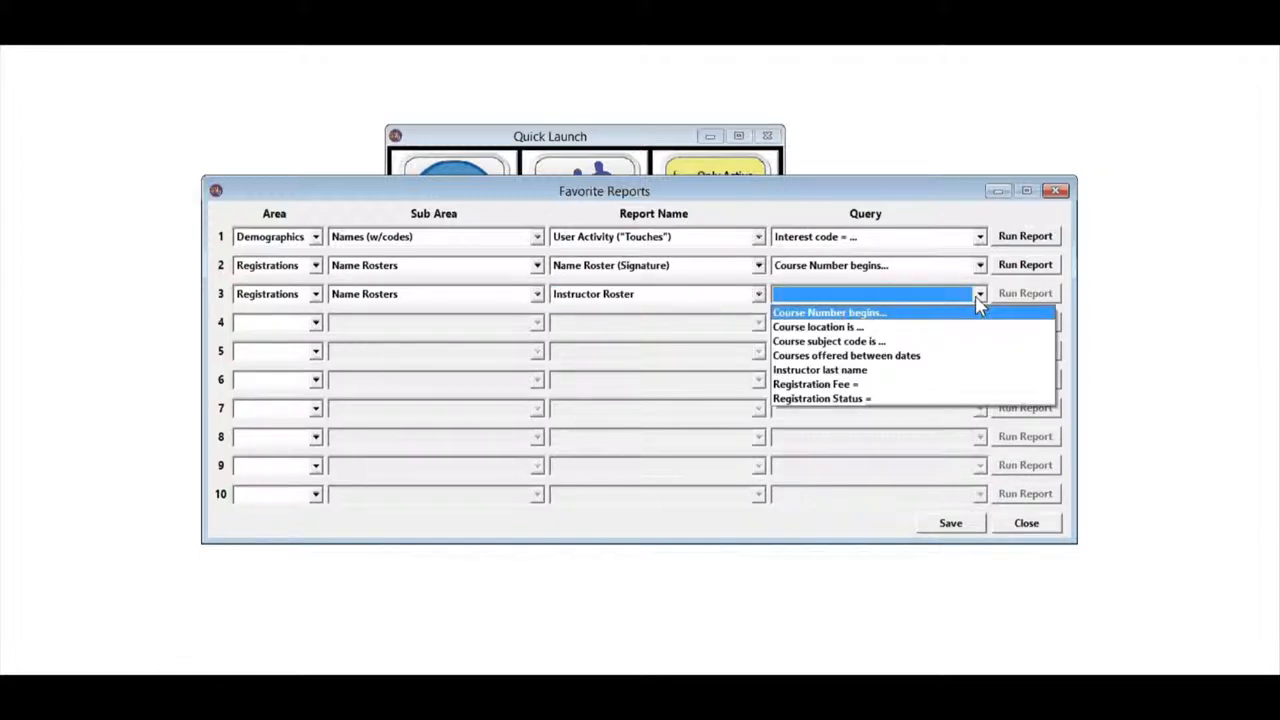
{"action": "mouse_move", "coordinate": [850, 318]}
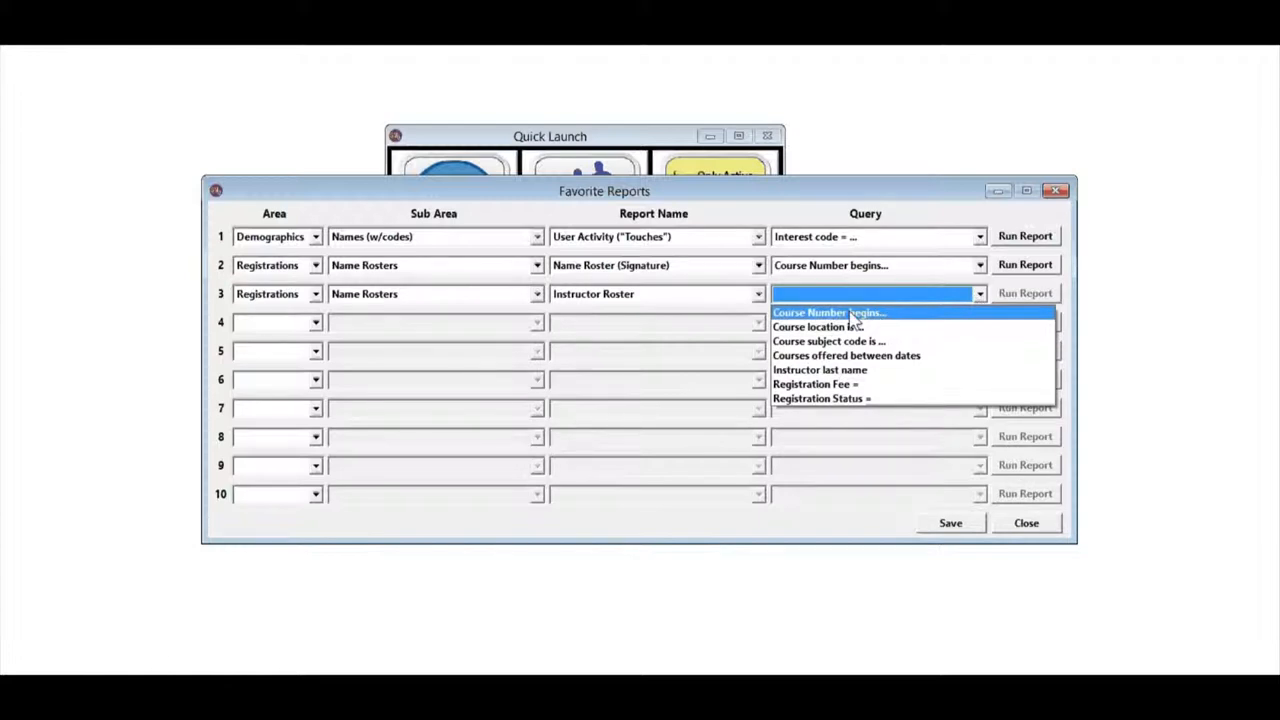
{"action": "left_click", "coordinate": [830, 312]}
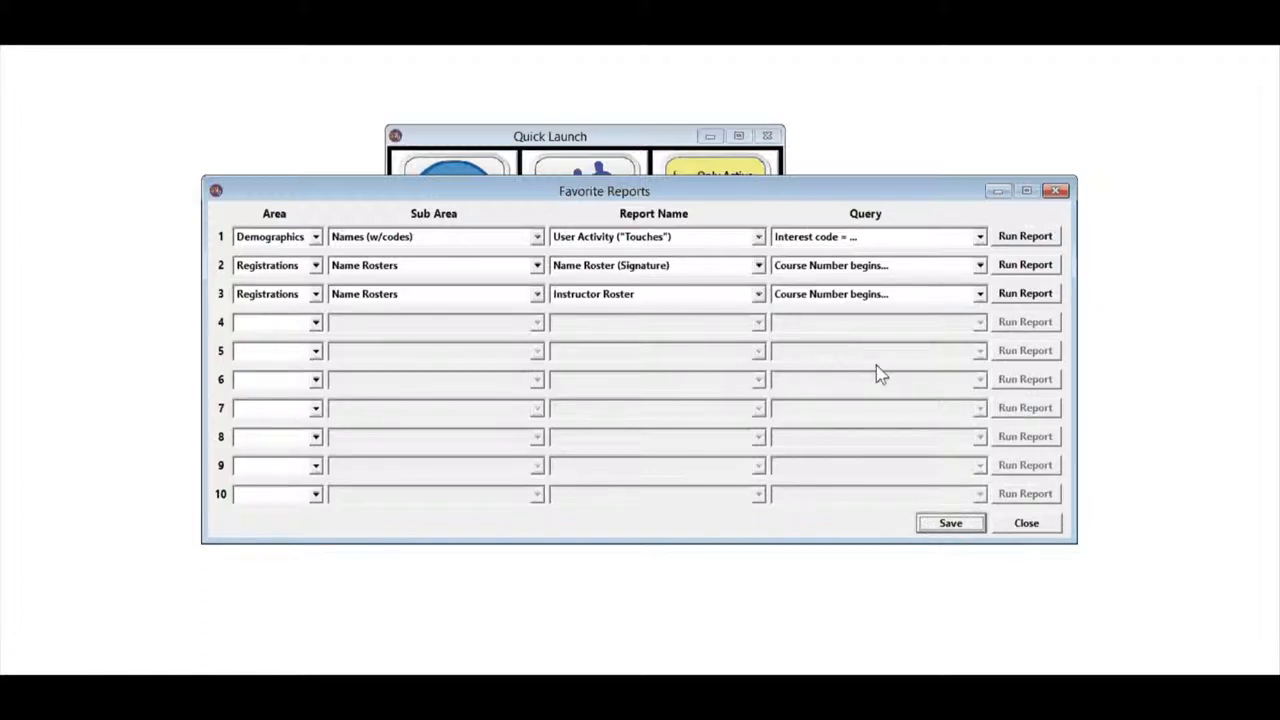
{"action": "mouse_move", "coordinate": [864, 308]}
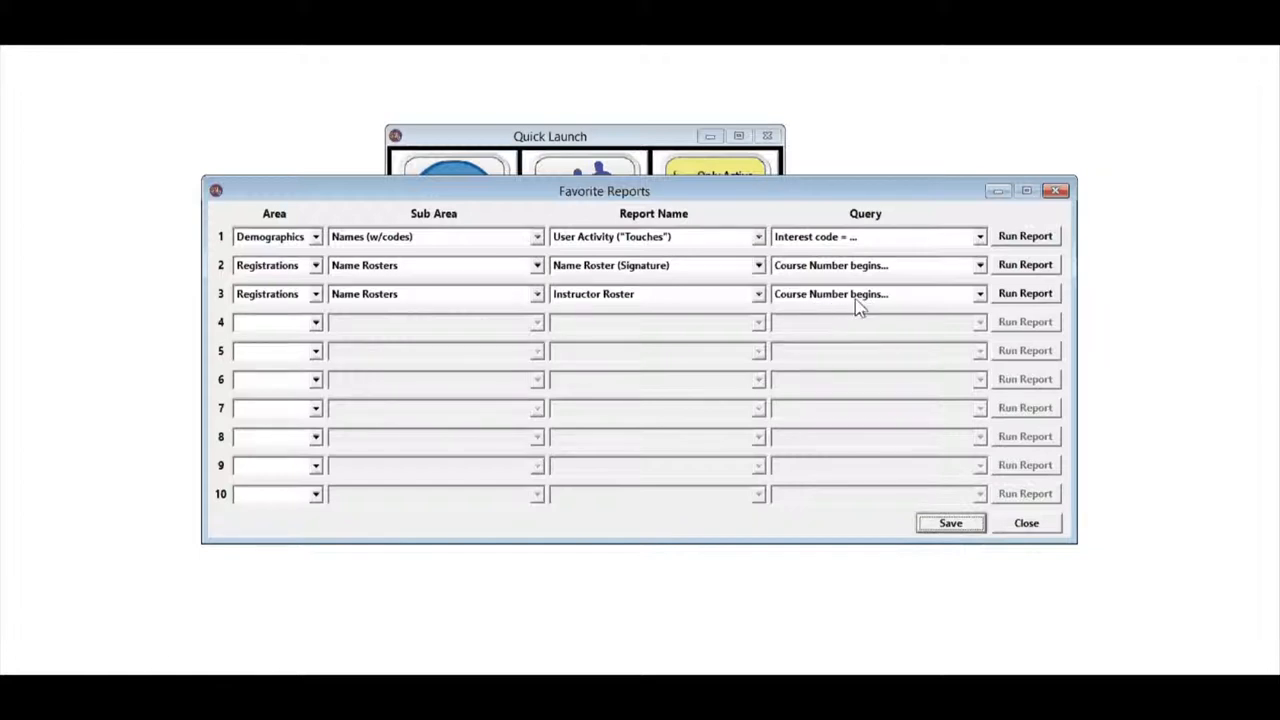
{"action": "mouse_move", "coordinate": [420, 336]}
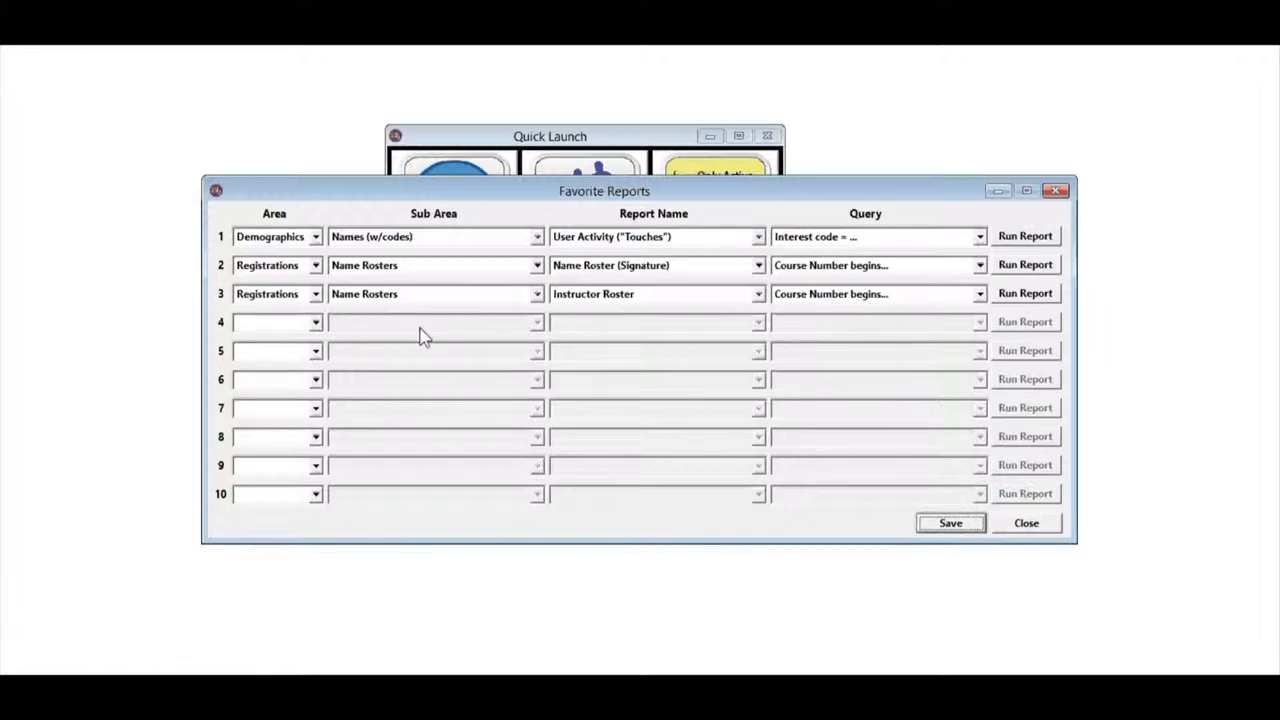
{"action": "mouse_move", "coordinate": [756, 306]}
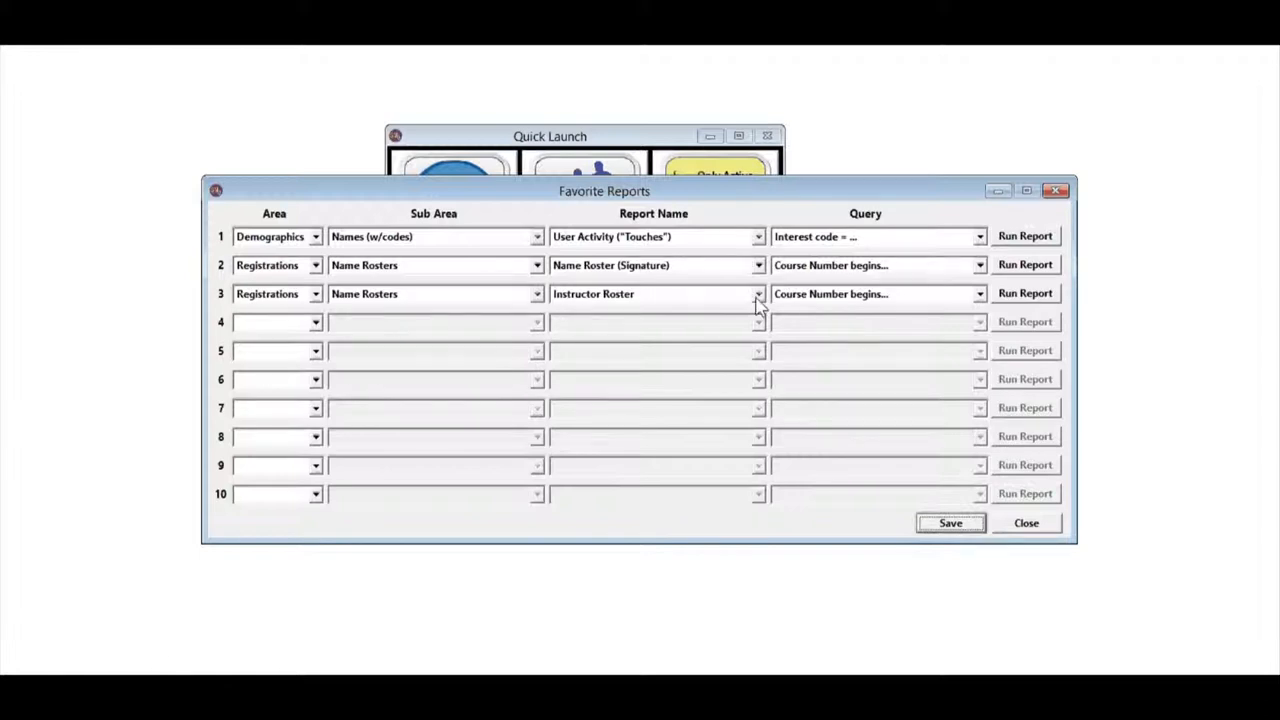
{"action": "left_click", "coordinate": [756, 292]}
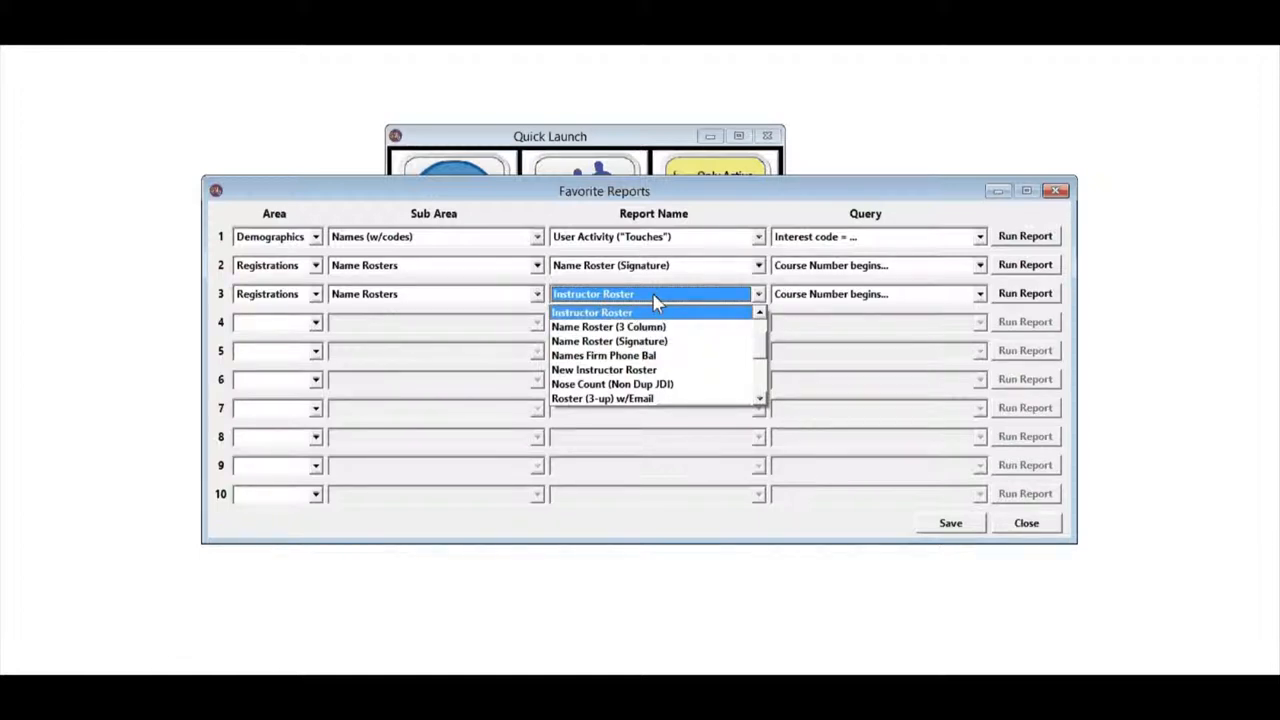
{"action": "mouse_move", "coordinate": [664, 326]}
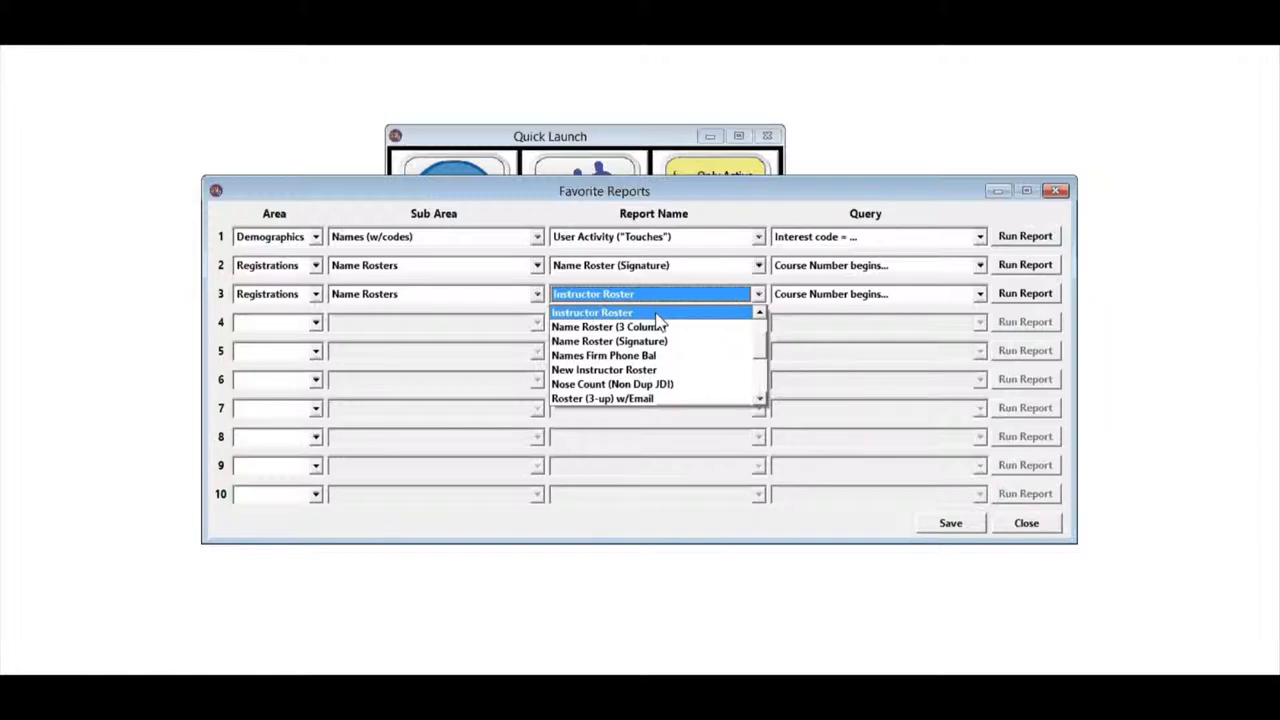
{"action": "left_click", "coordinate": [592, 312]}
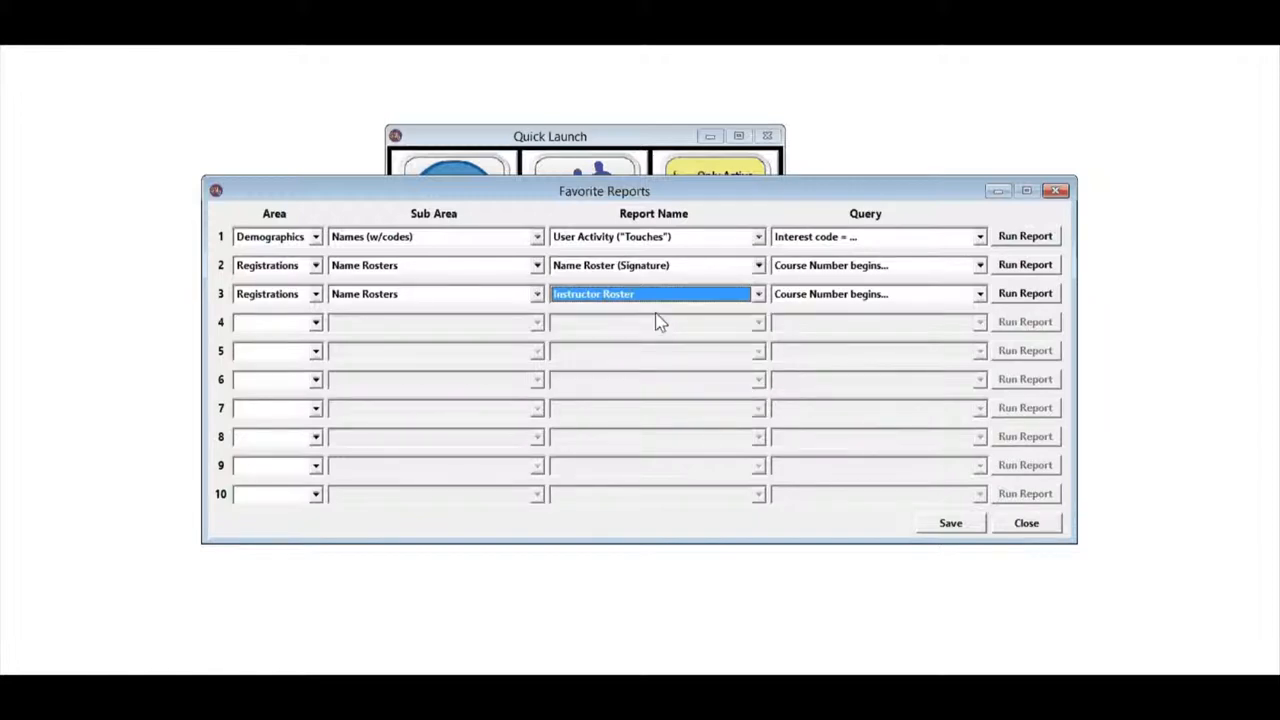